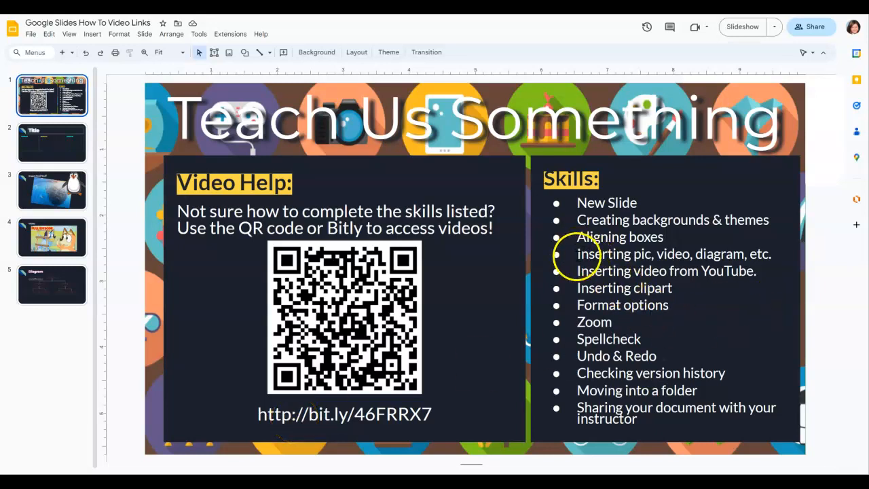
# - Highlight the three inserting skills, then delete the fish photo and penguin from slide 3
pyautogui.moveTo(577, 253); pyautogui.dragTo(672, 287)
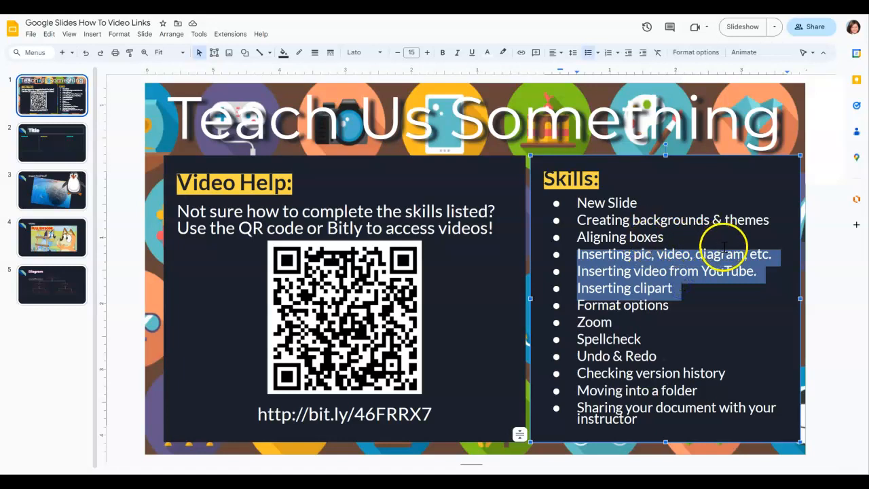
pyautogui.moveTo(694, 273)
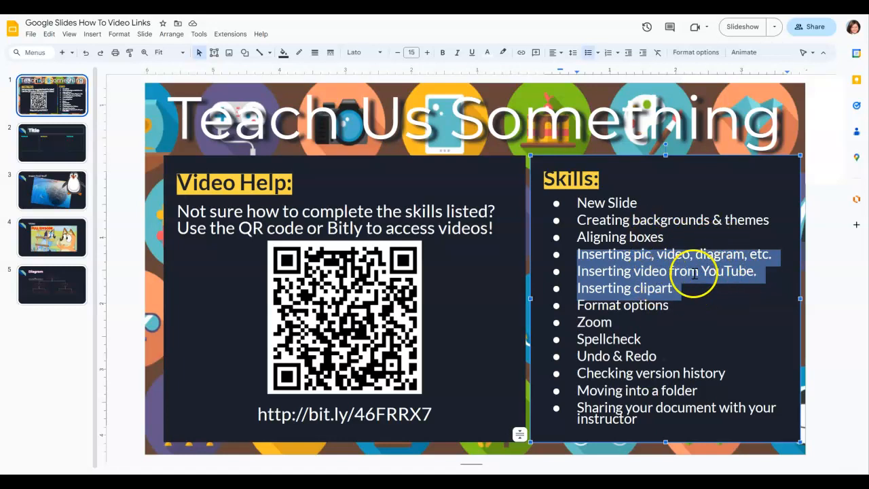
pyautogui.click(51, 189)
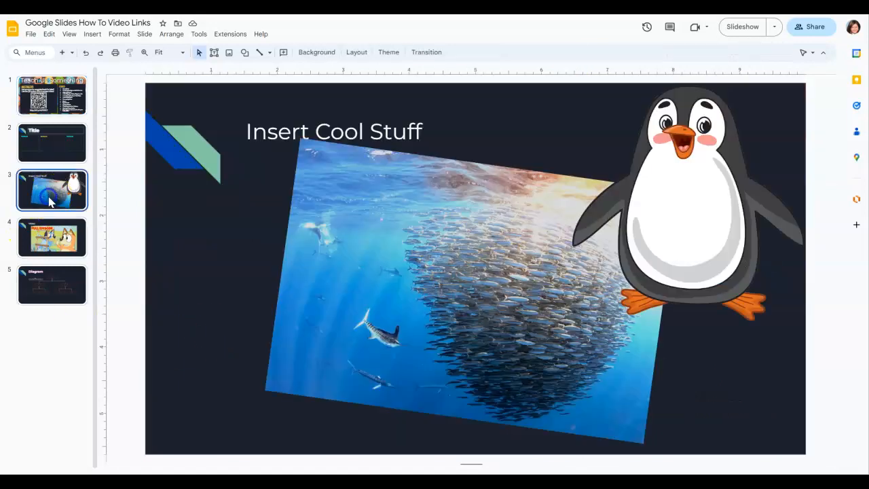
pyautogui.moveTo(562, 334)
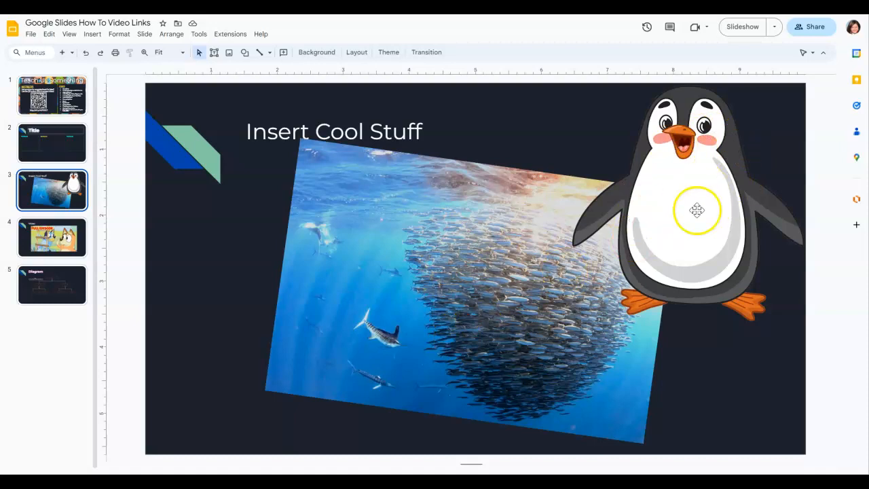
pyautogui.moveTo(471, 323)
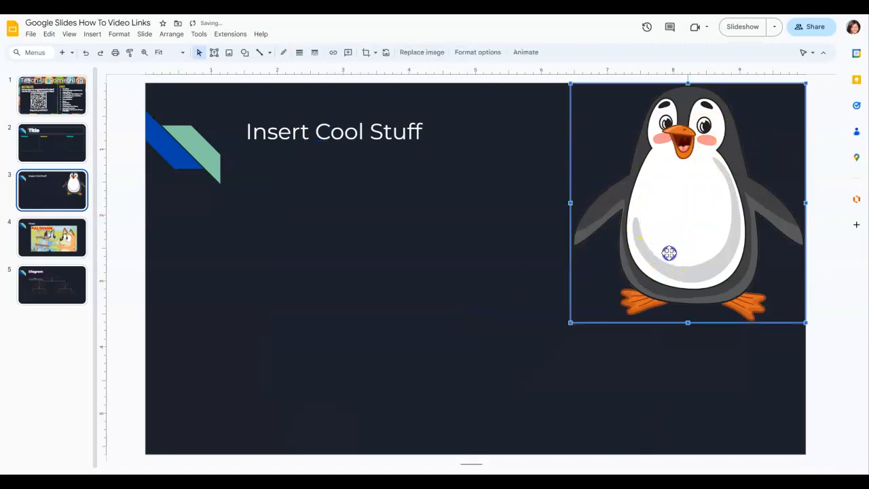
pyautogui.press('delete')
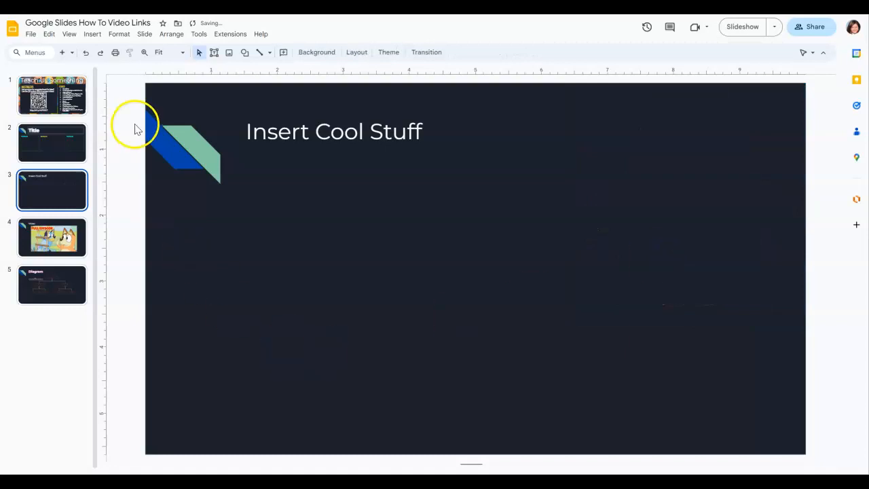
pyautogui.moveTo(183, 189)
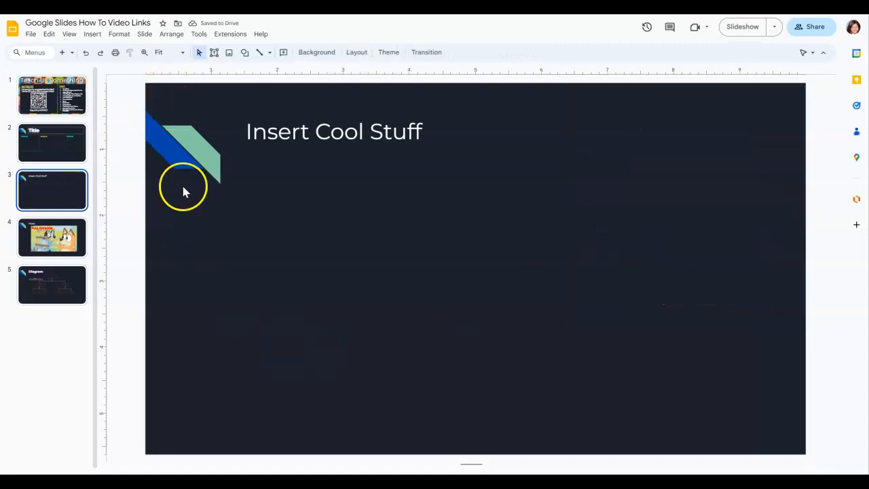
# - Upload the baitball image from the computer through Insert > Image
pyautogui.click(92, 34)
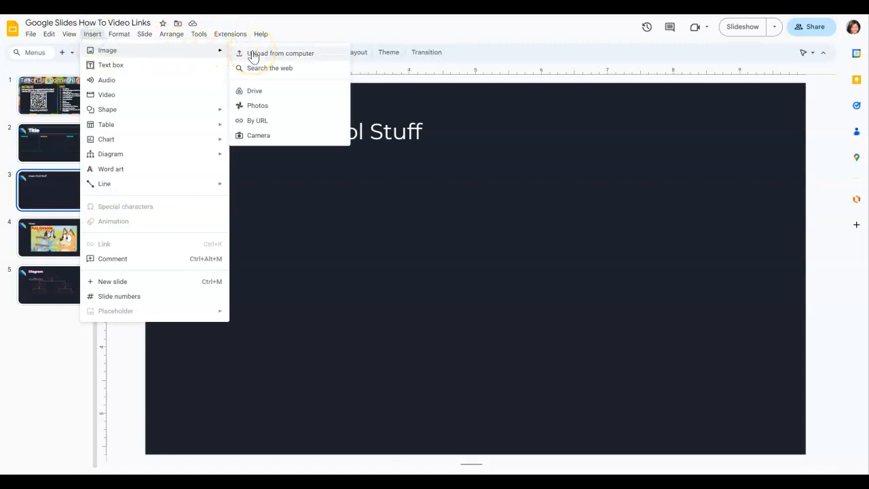
pyautogui.click(279, 53)
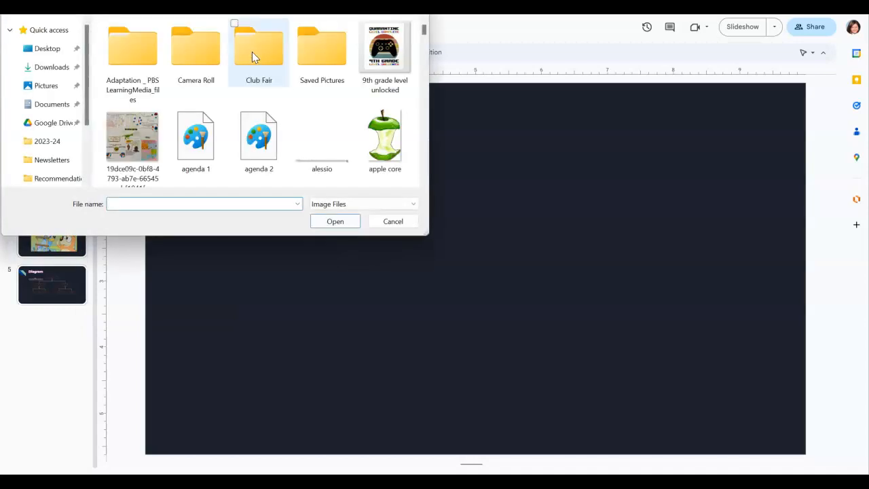
pyautogui.scroll(-3)
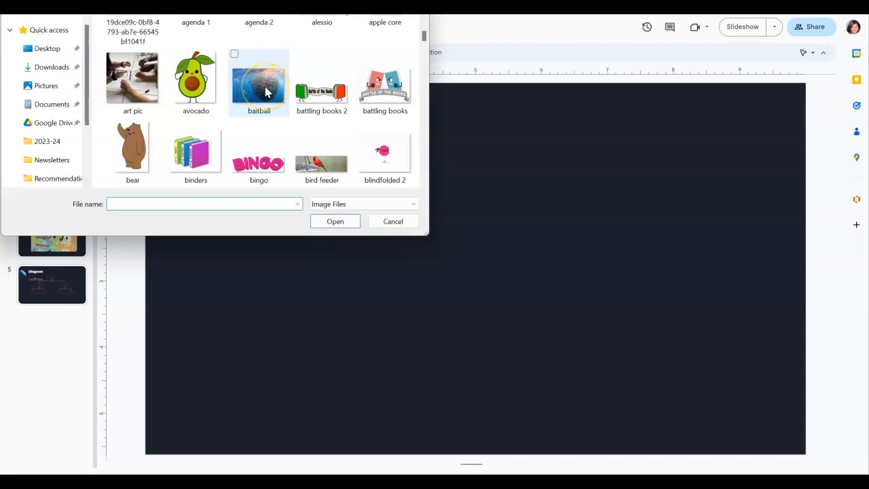
pyautogui.moveTo(258, 81)
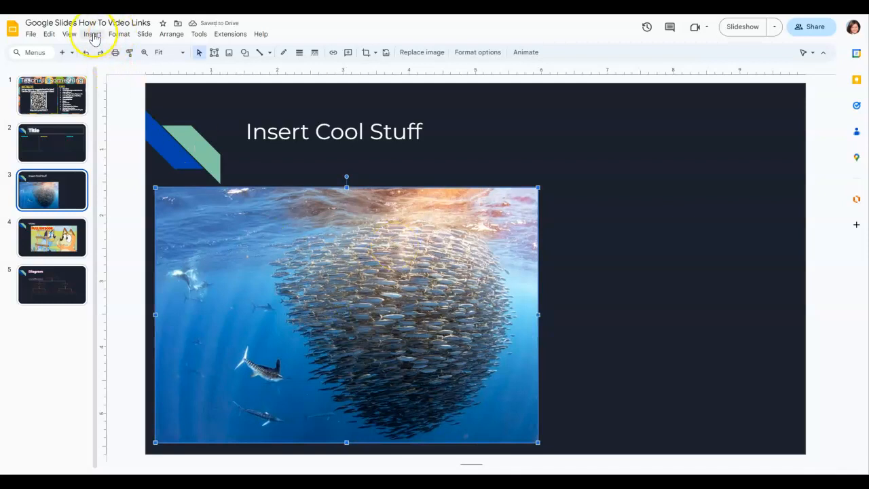
# - Search the web for a 'bait ball' image to insert beside the first photo
pyautogui.click(92, 34)
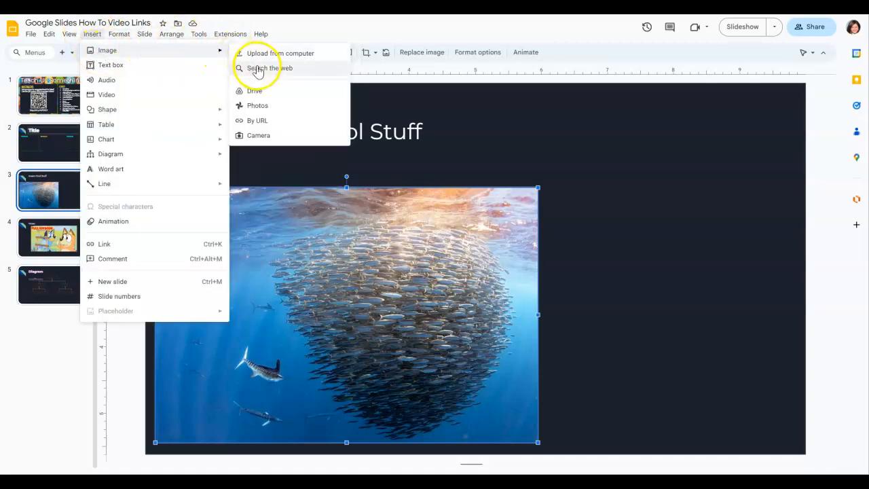
pyautogui.click(269, 68)
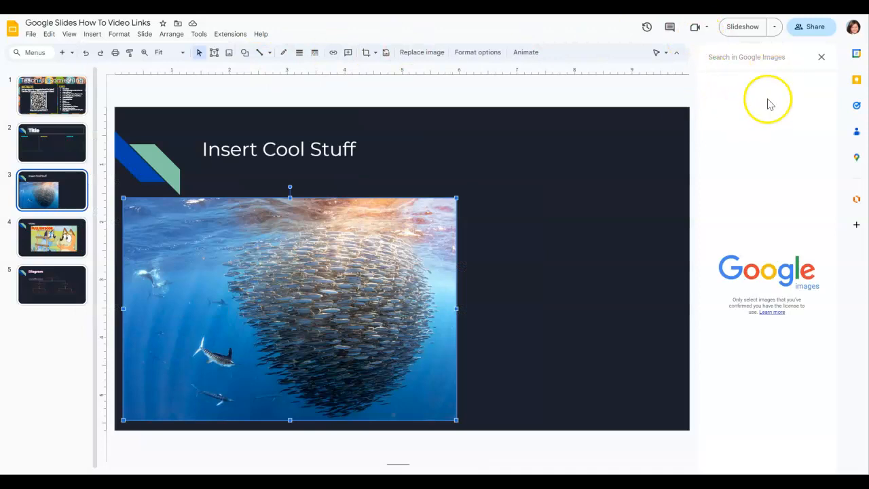
pyautogui.moveTo(747, 64)
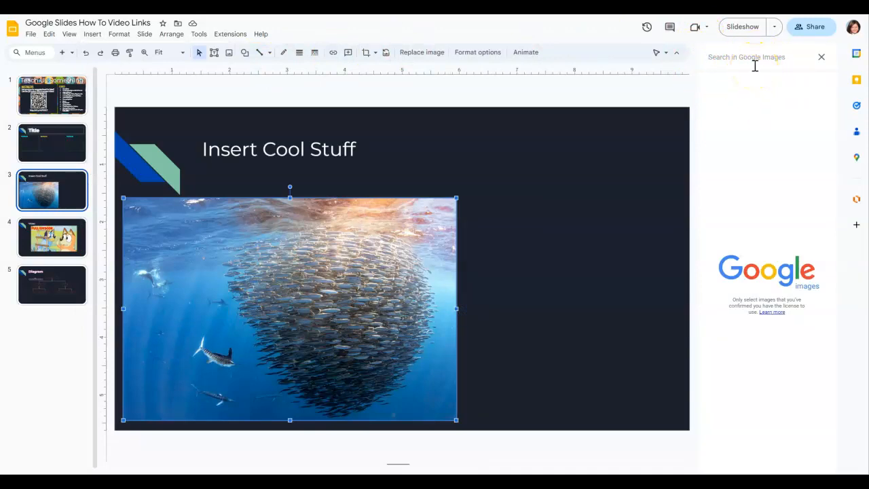
pyautogui.write('bait ball')
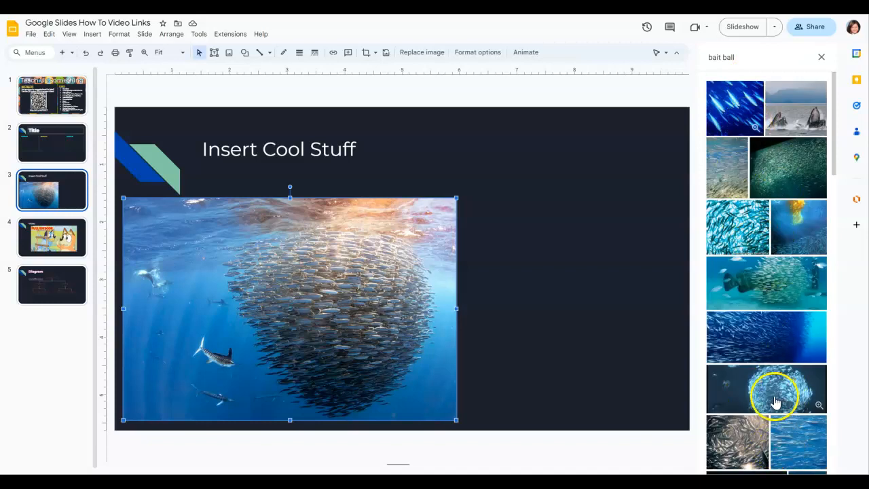
pyautogui.moveTo(808, 119)
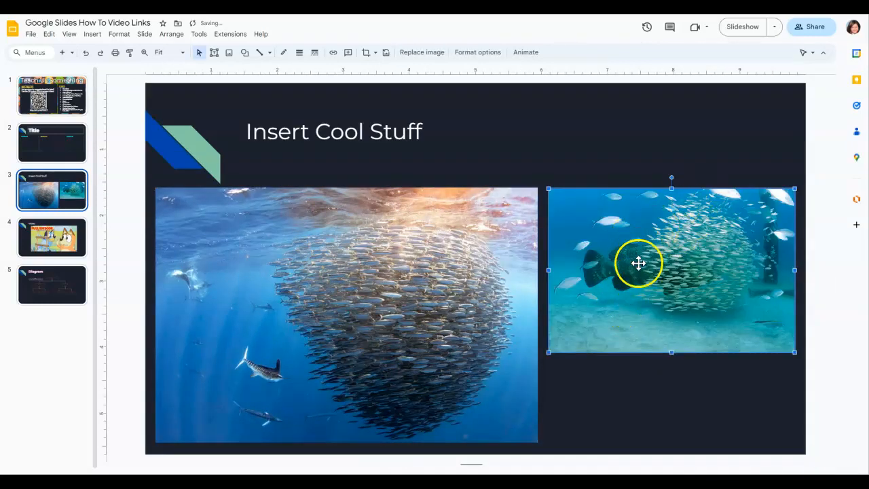
pyautogui.moveTo(599, 263)
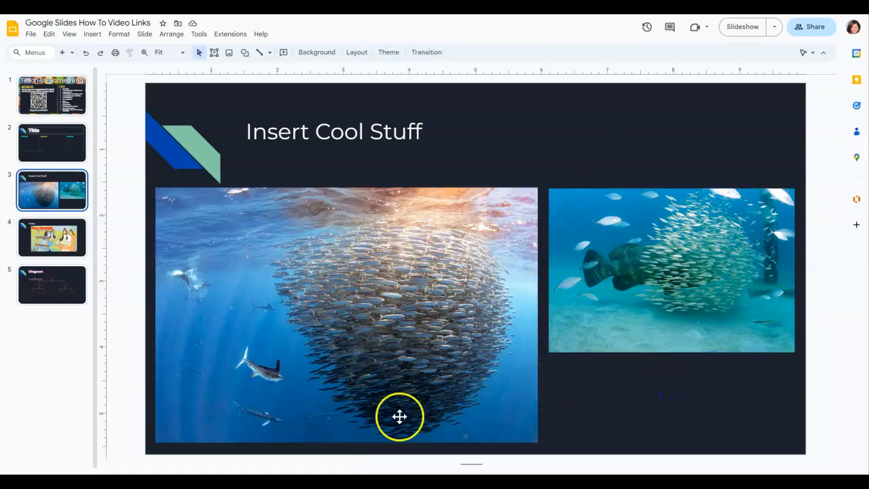
# - Open a new browser tab showing the Google search page
pyautogui.click(93, 34)
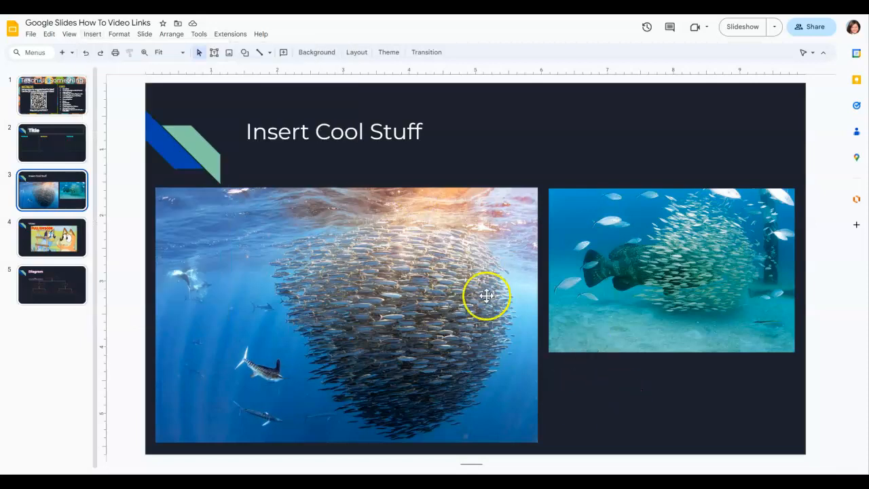
pyautogui.moveTo(299, 195)
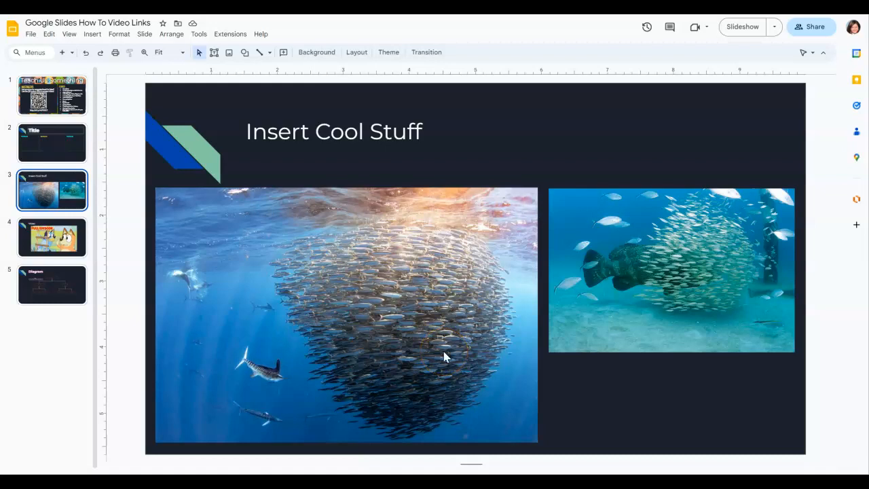
pyautogui.moveTo(444, 352)
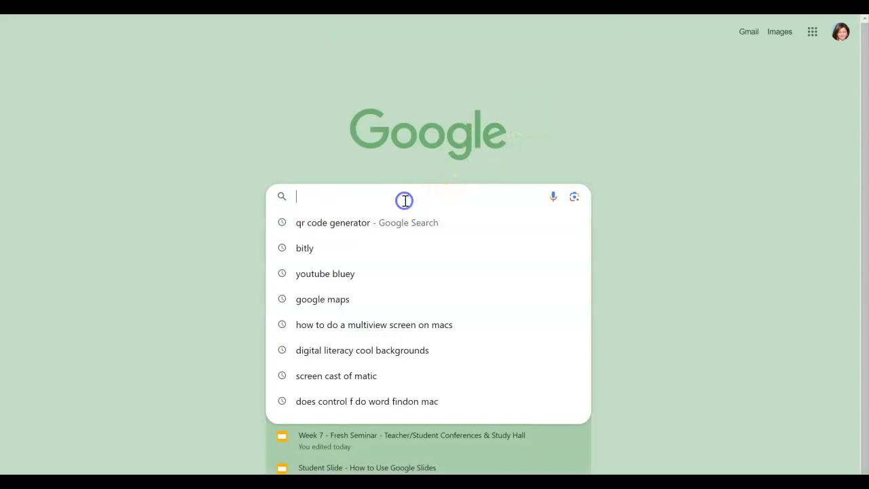
# - Go to Google Images and search for penguin clipart
pyautogui.write('google images')
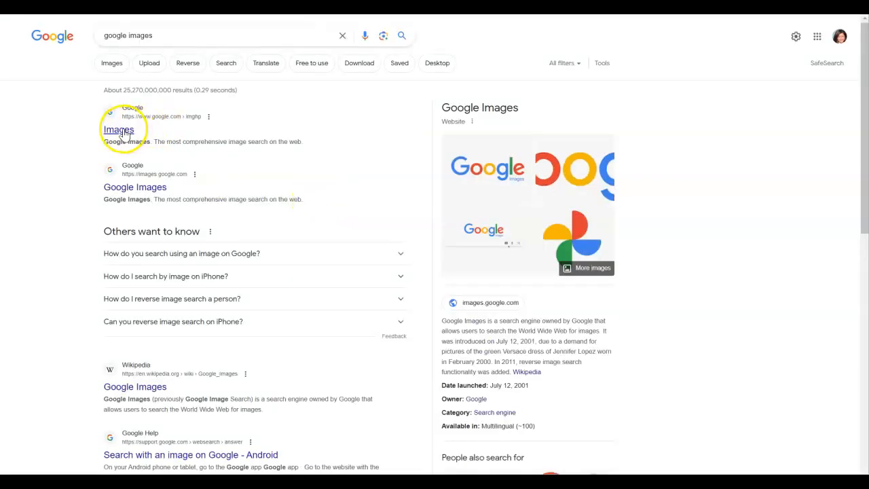
pyautogui.click(118, 129)
pyautogui.write('P')
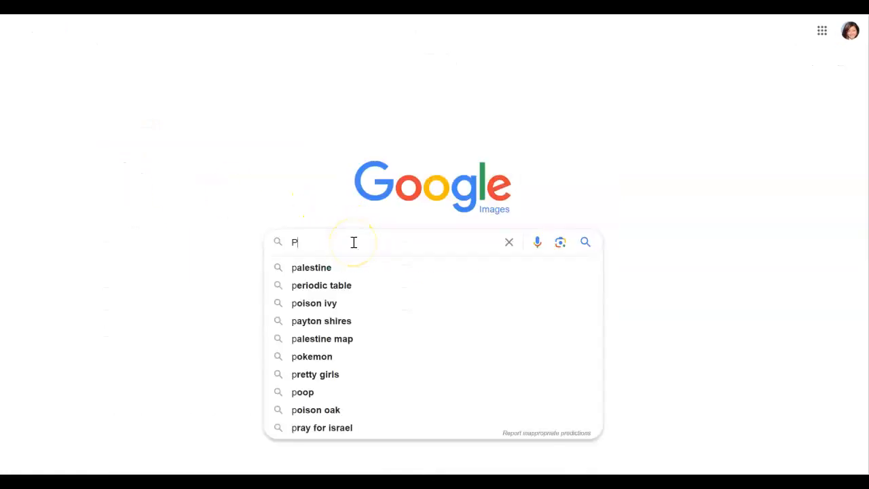
pyautogui.write('enguin clipart')
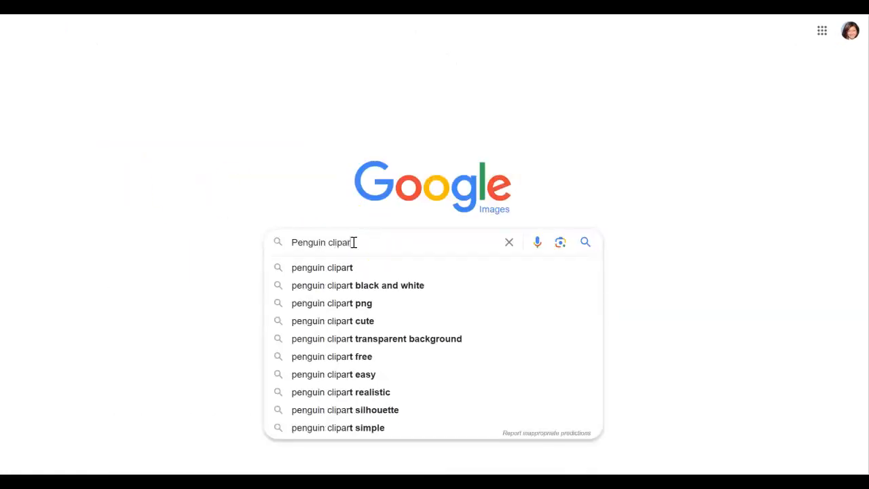
pyautogui.click(585, 242)
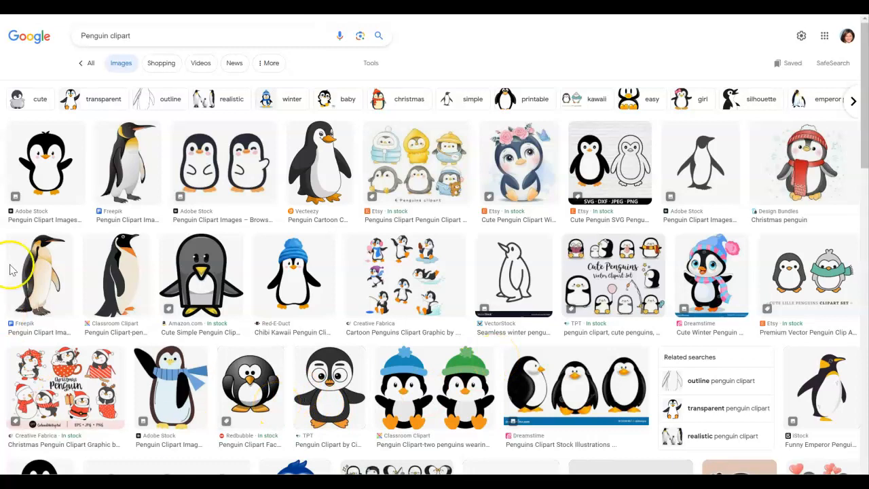
# - Preview the waving, emperor, paired and silhouette penguin clipart results
pyautogui.click(45, 162)
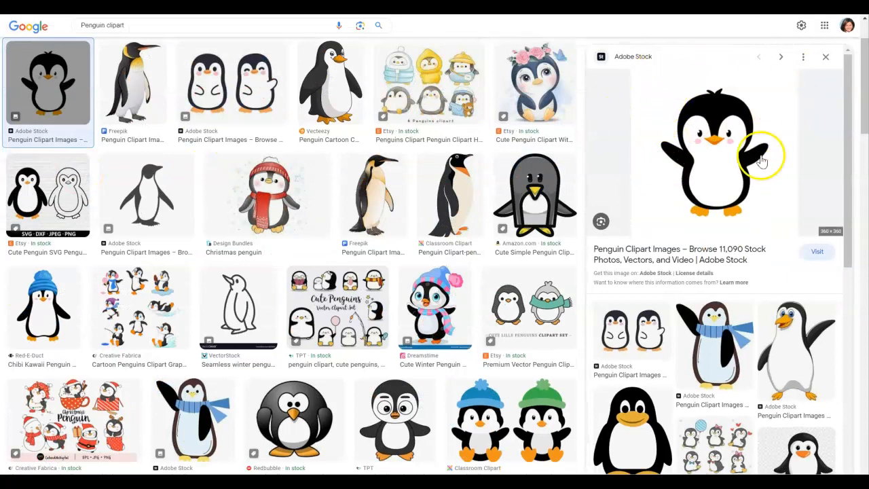
pyautogui.click(133, 81)
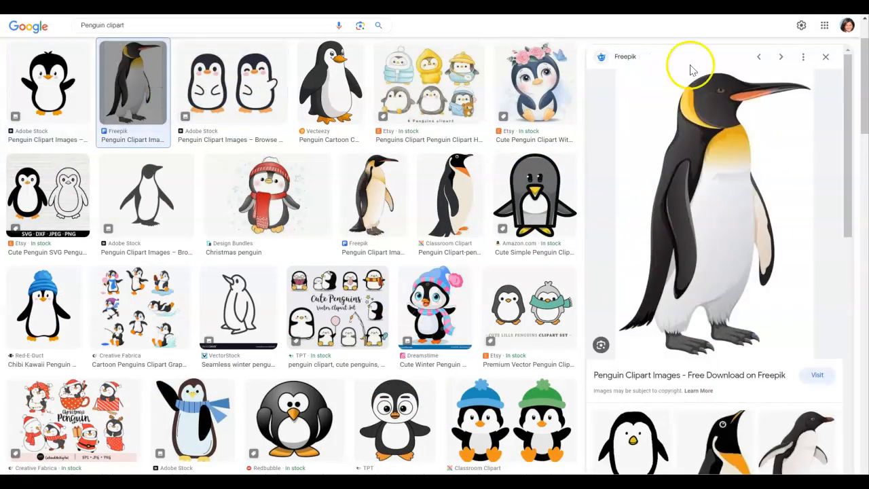
pyautogui.click(231, 83)
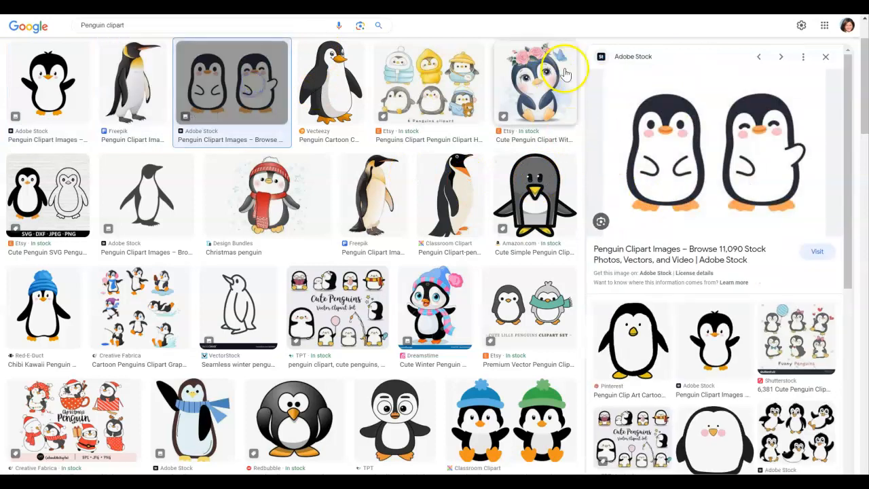
pyautogui.click(331, 81)
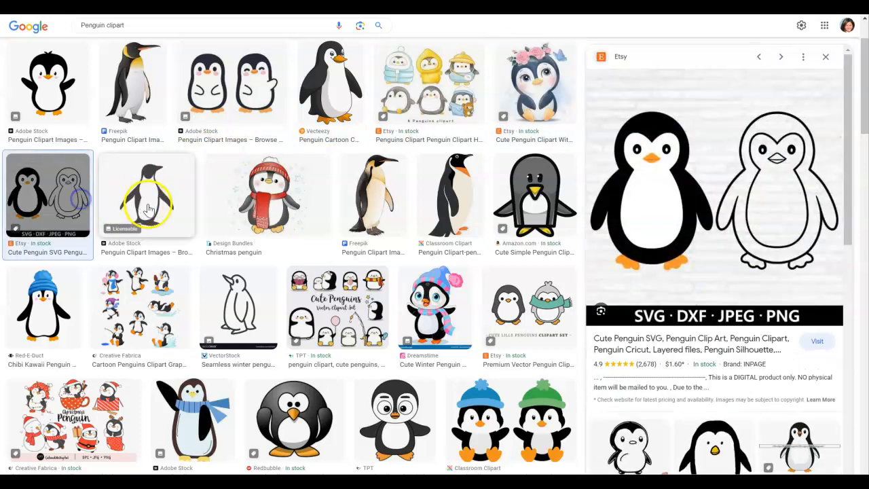
pyautogui.click(146, 195)
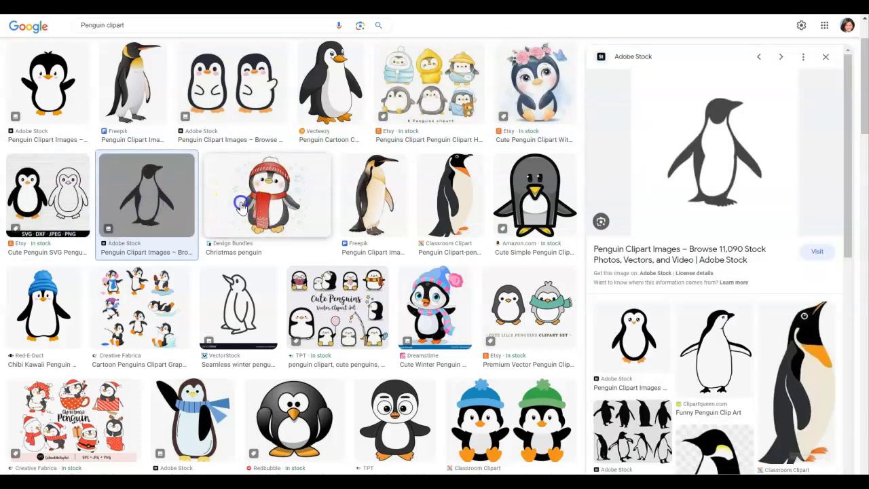
pyautogui.click(372, 195)
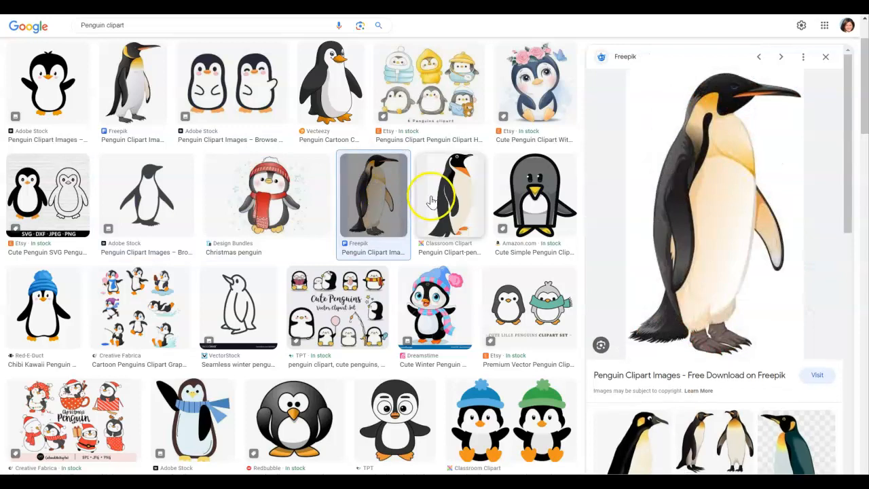
pyautogui.click(448, 195)
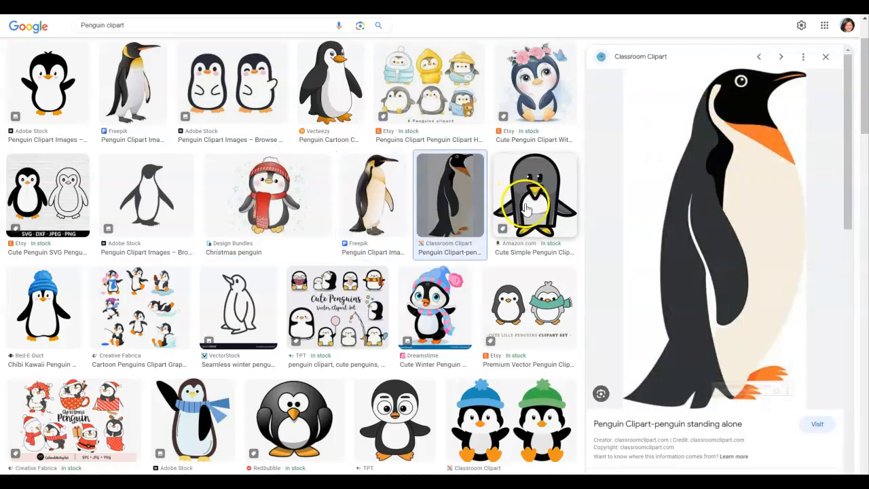
# - Preview more penguin clipart, including Tux, ending on the blue Creazilla penguin
pyautogui.click(44, 309)
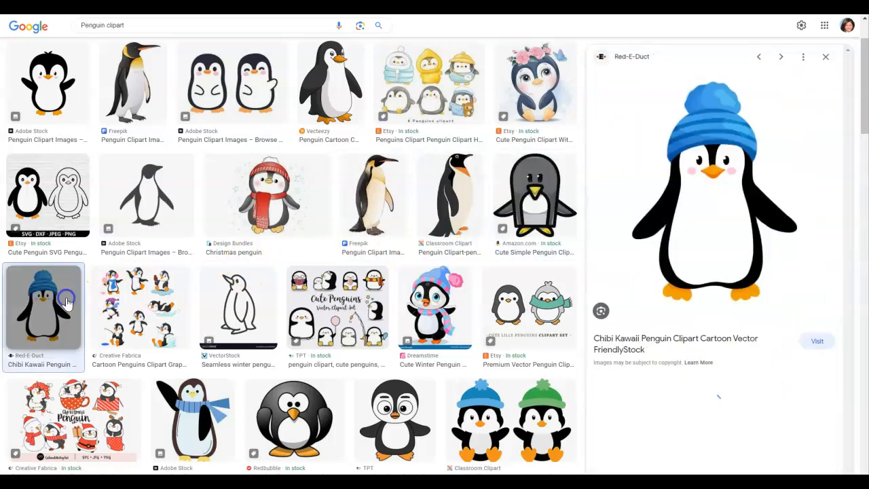
pyautogui.click(140, 307)
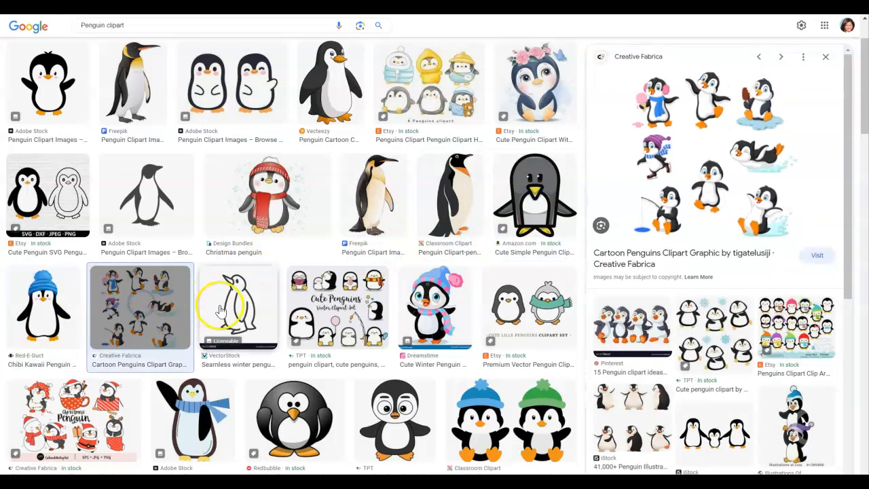
pyautogui.click(237, 307)
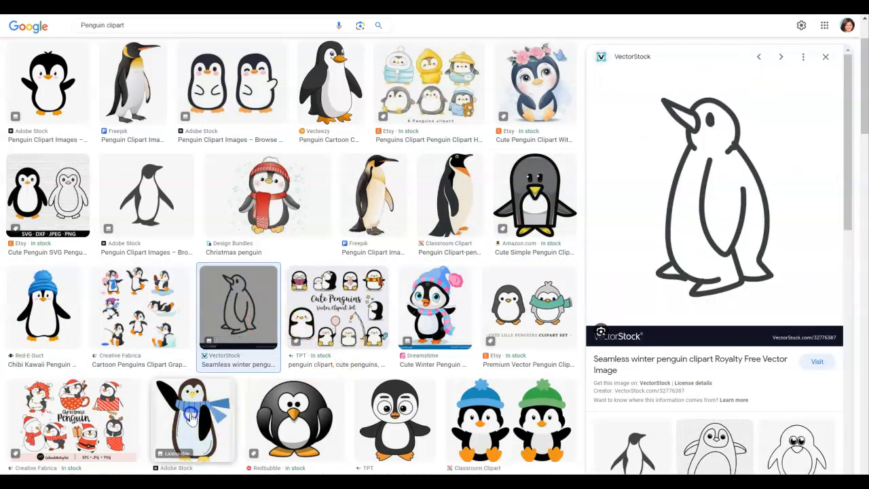
pyautogui.click(294, 421)
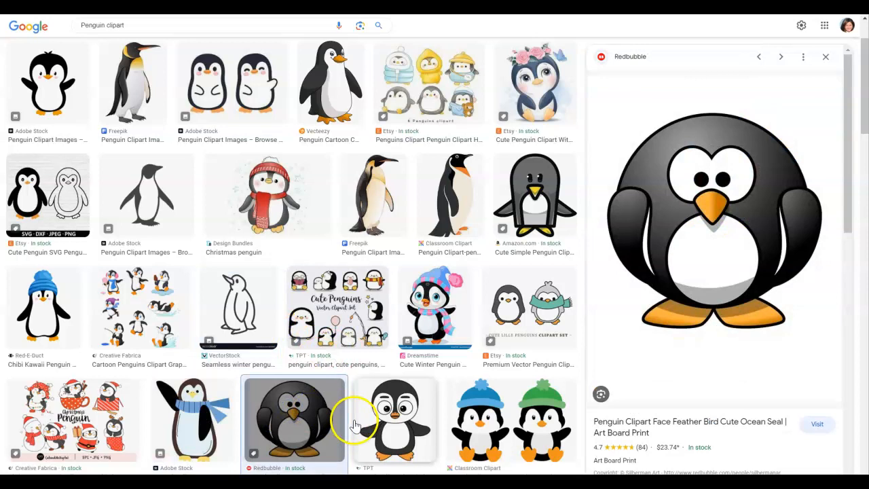
pyautogui.click(395, 420)
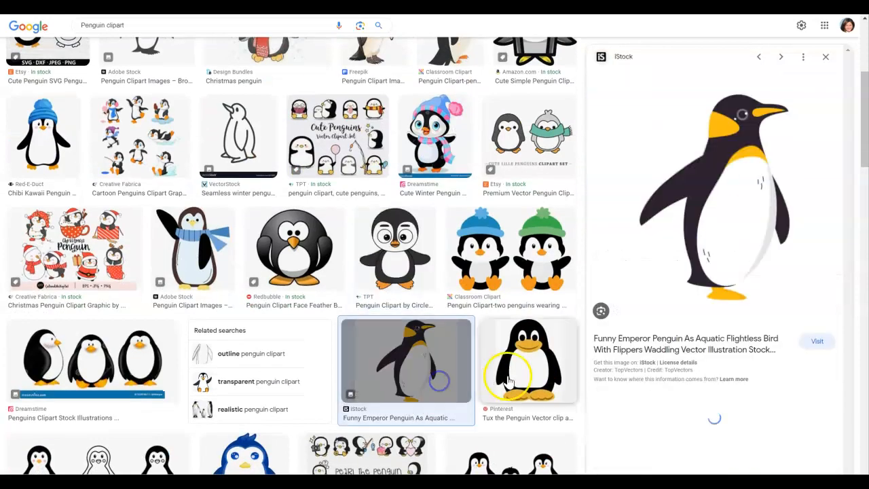
pyautogui.click(528, 360)
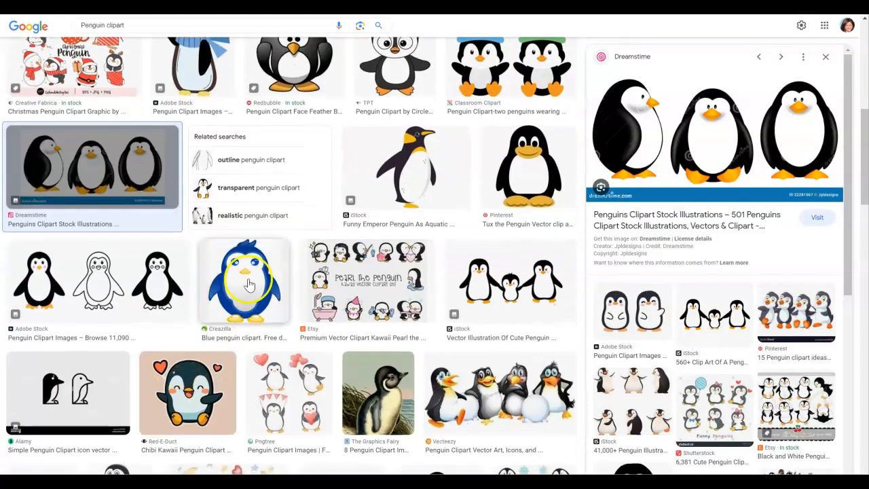
pyautogui.click(243, 281)
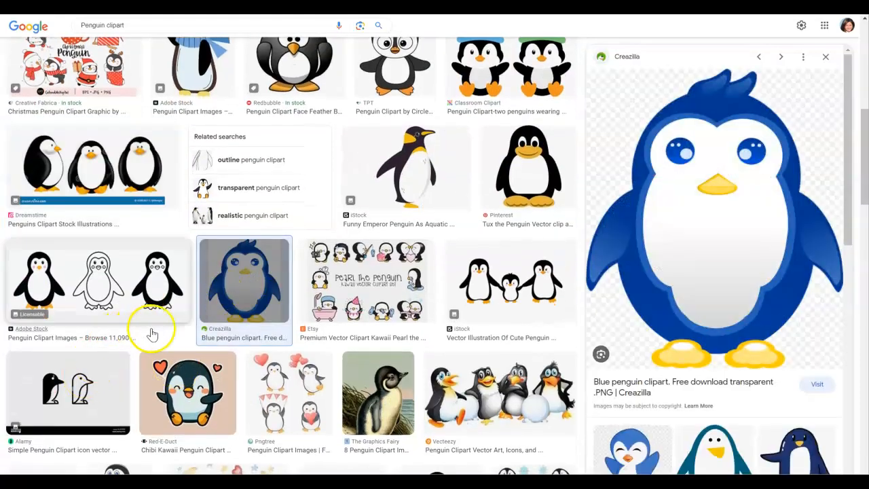
pyautogui.moveTo(219, 345)
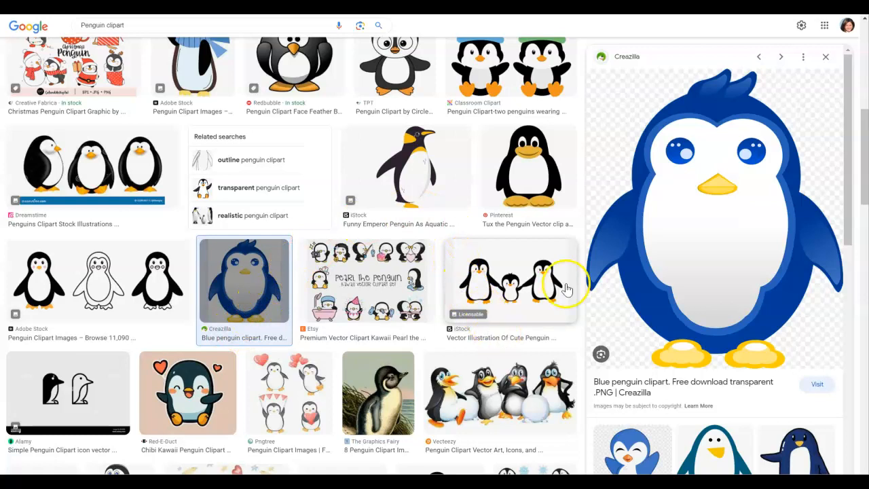
pyautogui.moveTo(666, 137)
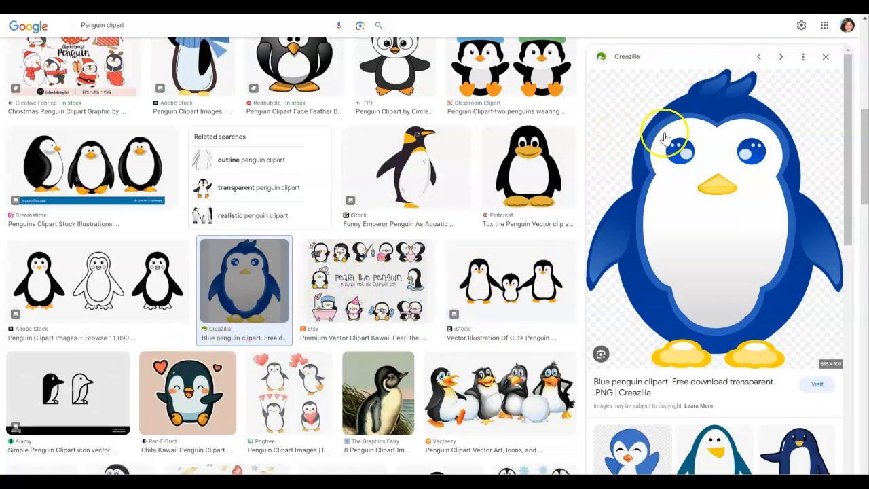
pyautogui.moveTo(657, 85)
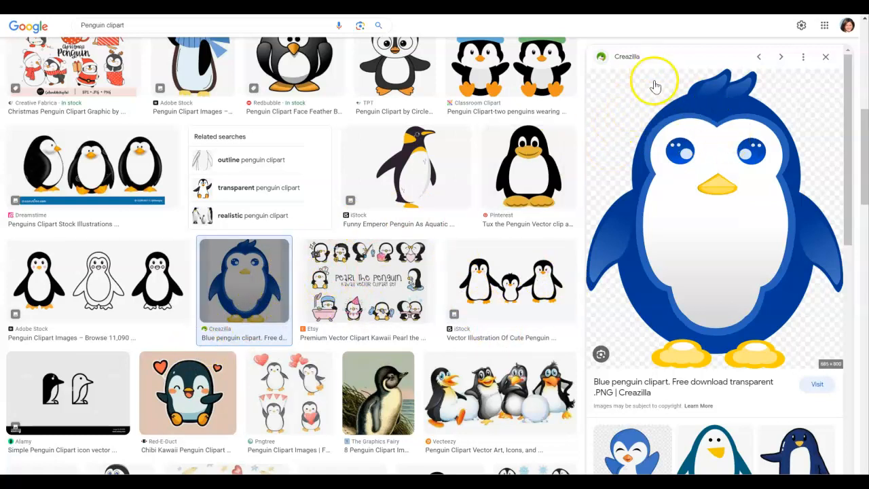
pyautogui.moveTo(553, 169)
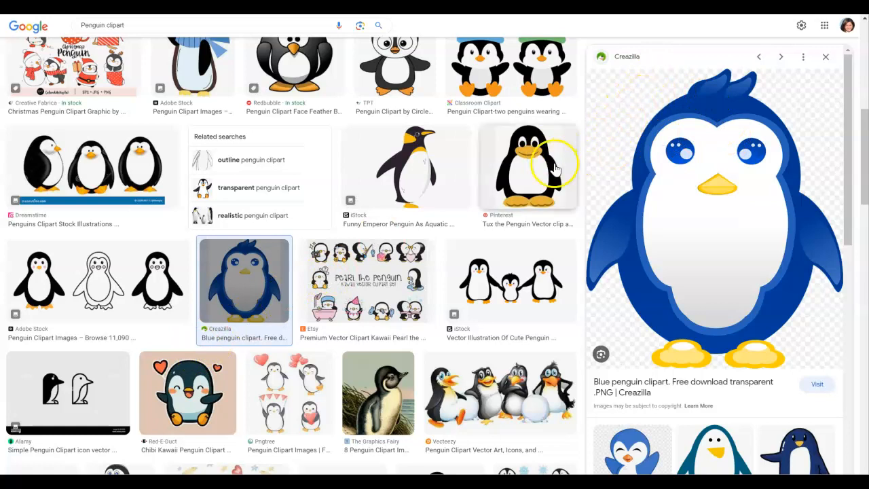
pyautogui.click(528, 166)
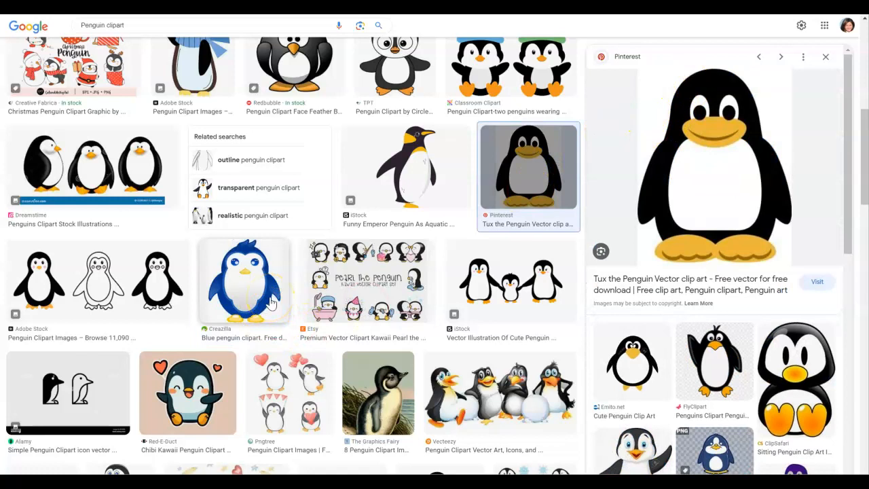
pyautogui.click(244, 281)
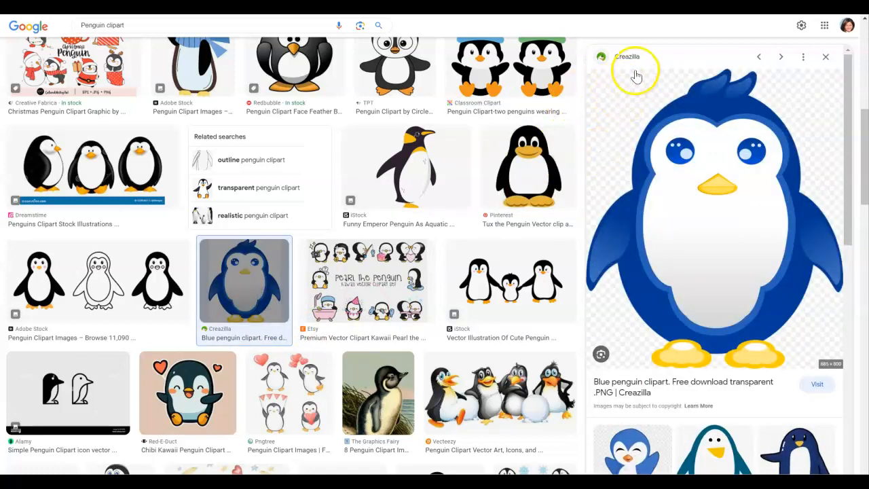
pyautogui.moveTo(618, 138)
pyautogui.write('penguin.')
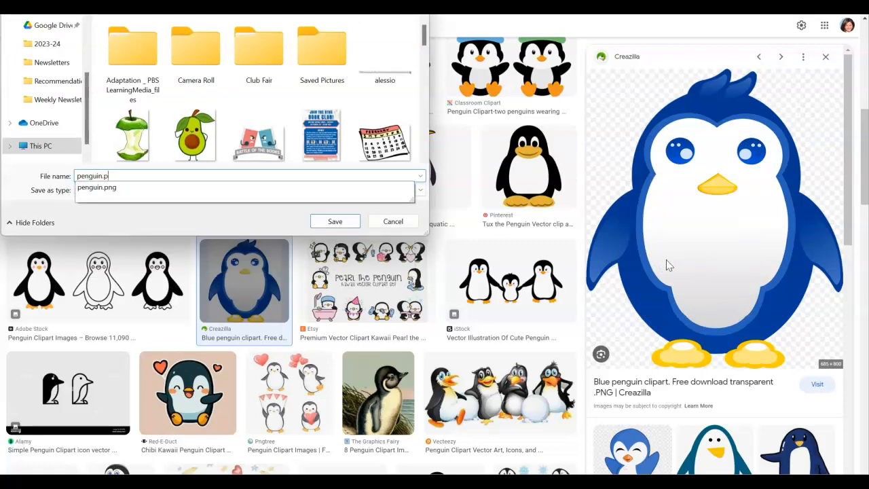
# - Save the blue penguin clipart as 'penguin 2'
pyautogui.write('penguin 2')
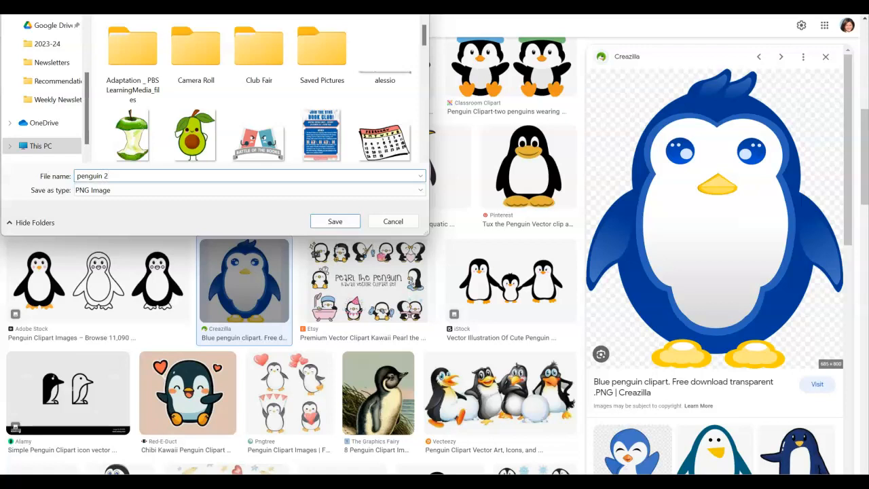
pyautogui.click(334, 221)
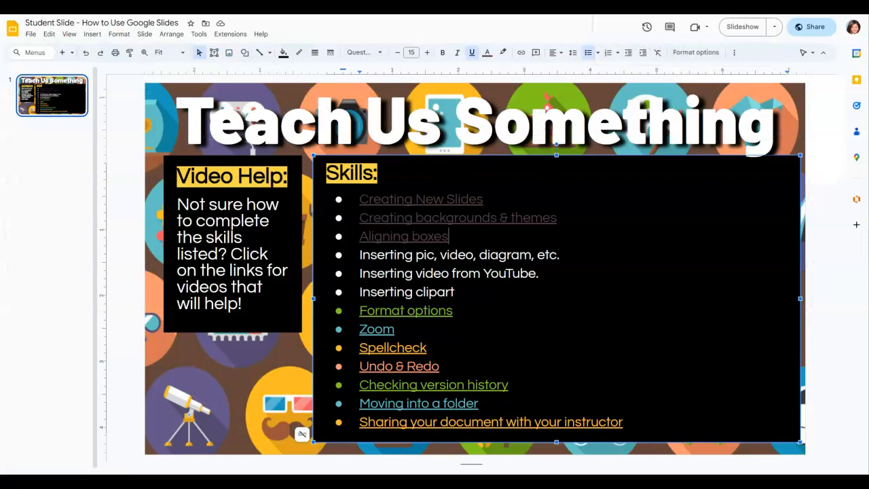
# - Insert penguin.png from the computer onto the Insert Cool Stuff slide
pyautogui.click(51, 189)
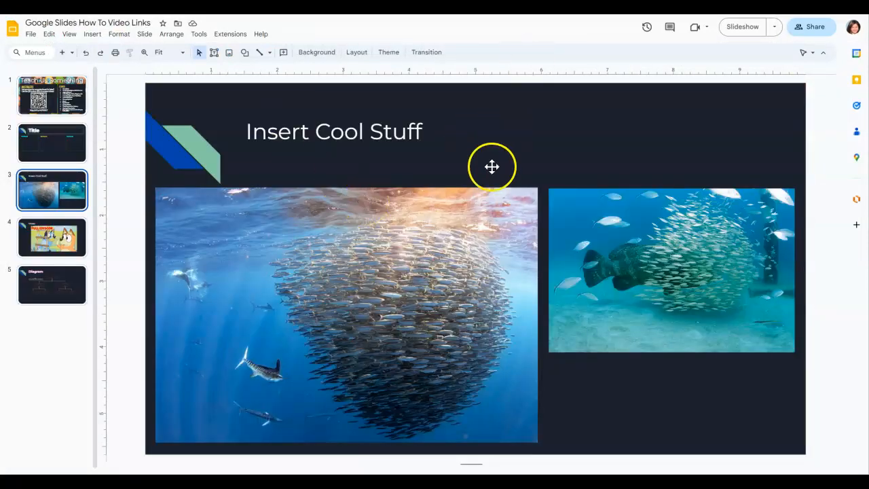
pyautogui.click(92, 34)
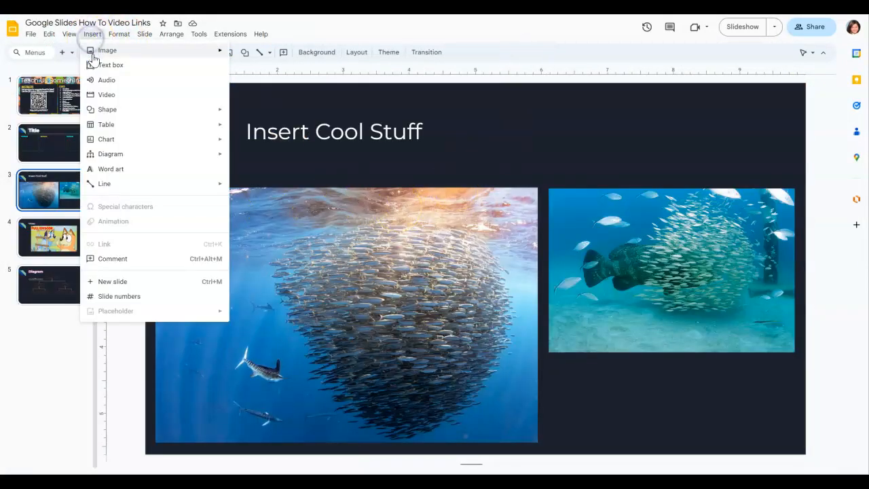
pyautogui.moveTo(108, 50)
pyautogui.write('penguin.png')
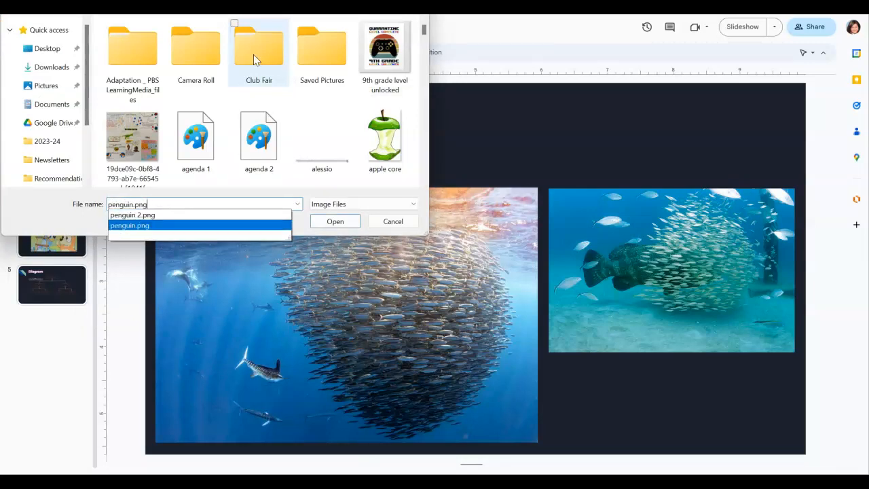
pyautogui.click(335, 221)
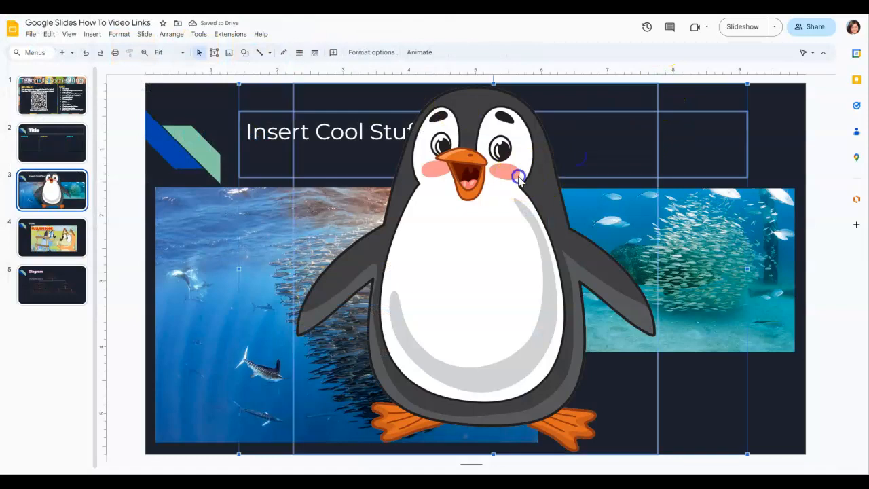
pyautogui.moveTo(625, 217)
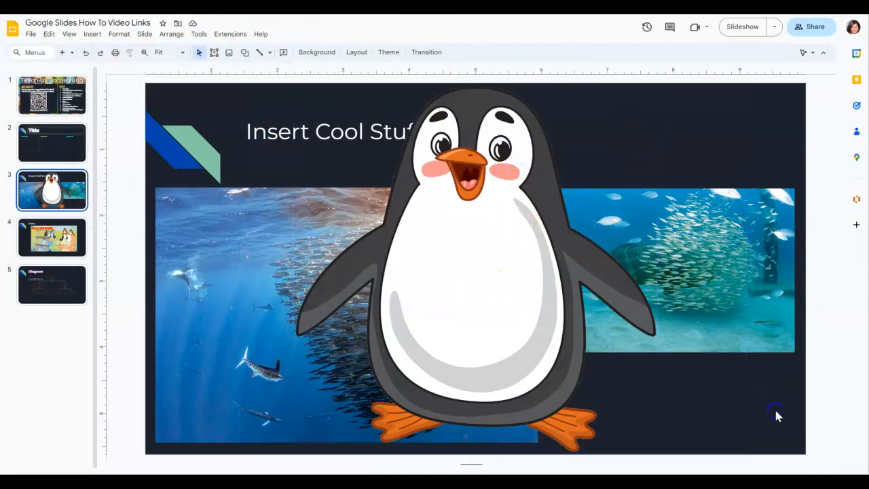
# - Shrink the penguin image and move it up near the slide title
pyautogui.click(475, 272)
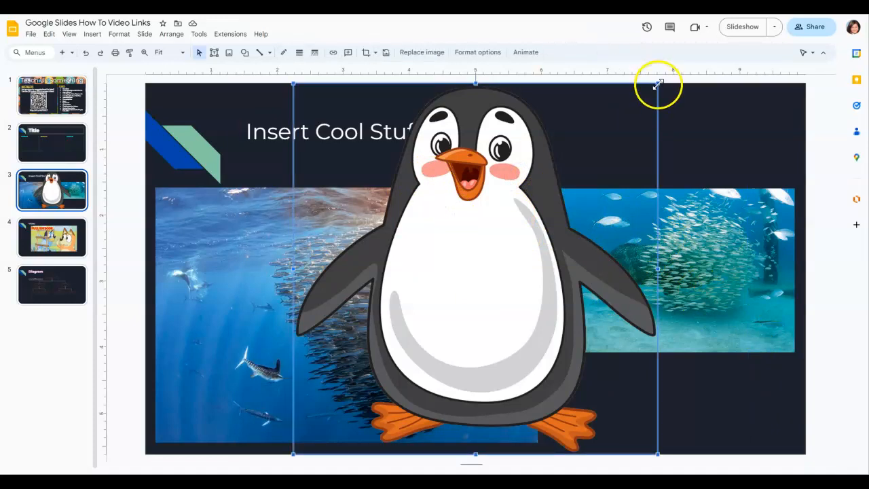
pyautogui.moveTo(657, 82); pyautogui.dragTo(522, 221)
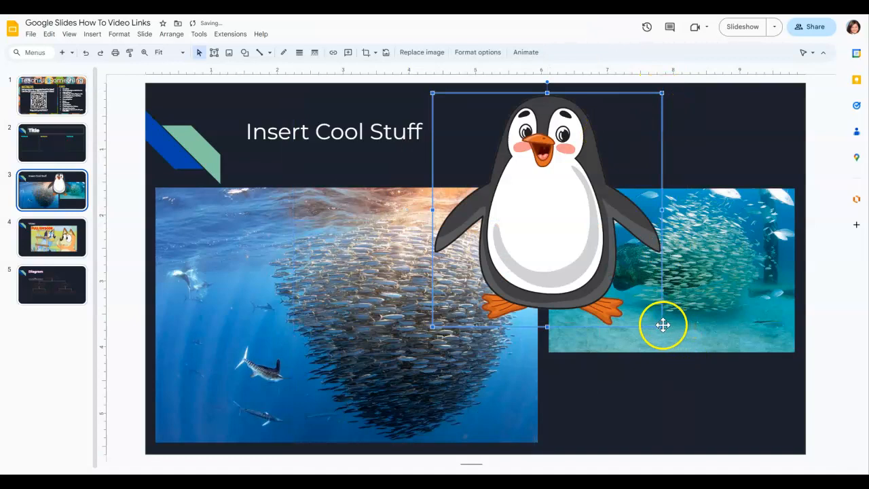
pyautogui.moveTo(662, 326); pyautogui.dragTo(591, 258)
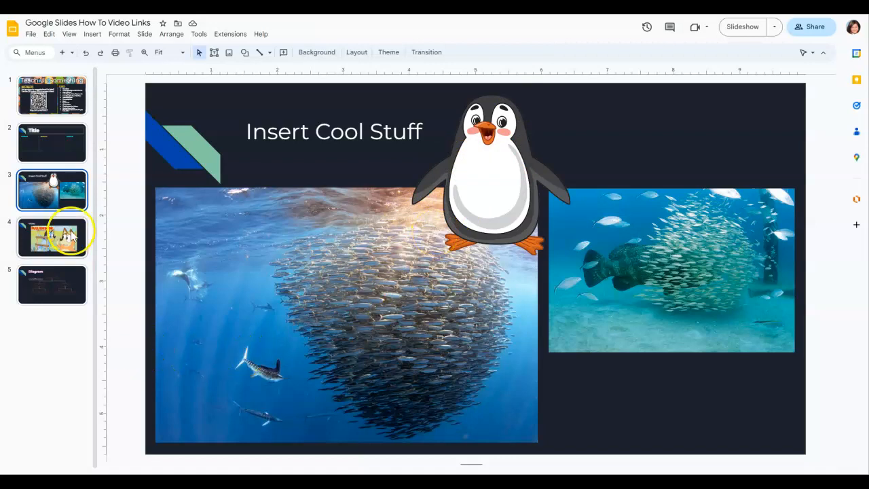
# - Delete the Bluey full-episode video from slide 4
pyautogui.click(51, 237)
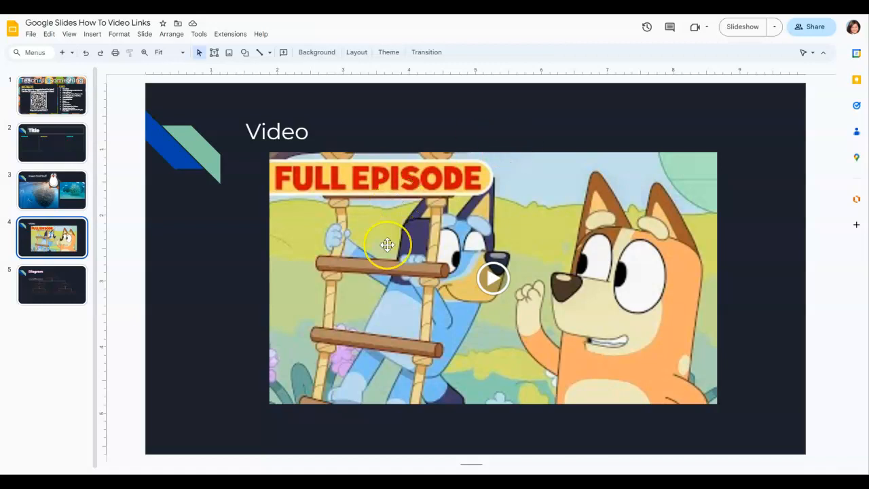
pyautogui.click(387, 244)
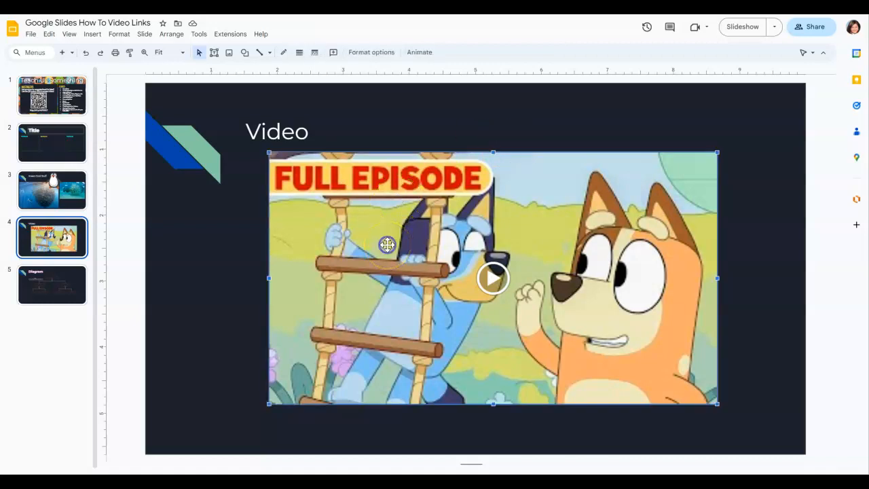
pyautogui.press('Delete')
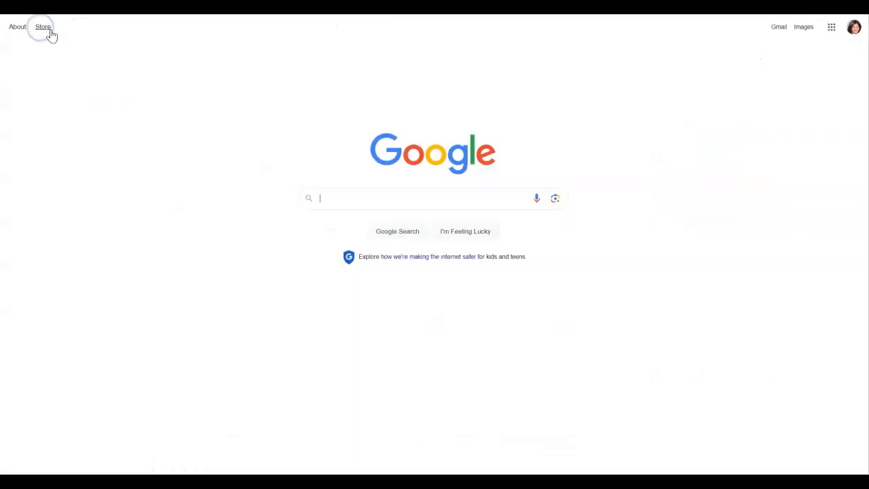
# - Search YouTube for 'bluey' and open the Happy Heelerween with Bluey video
pyautogui.write('youtub')
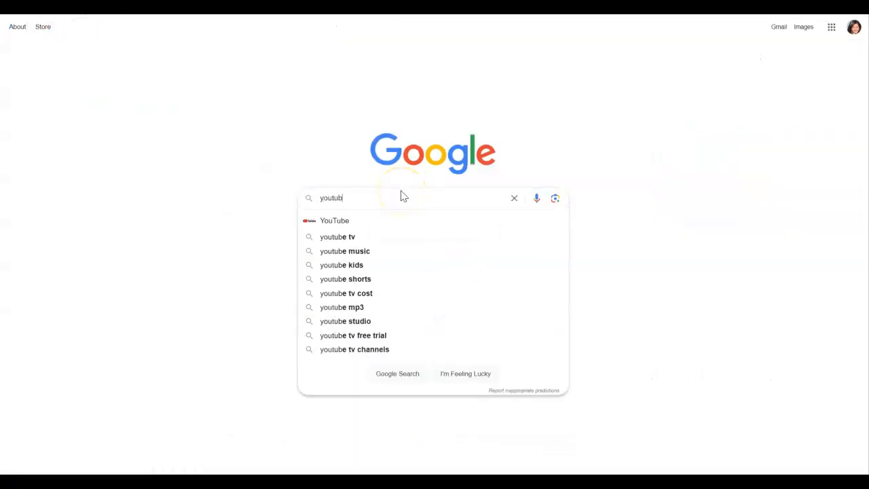
pyautogui.click(334, 220)
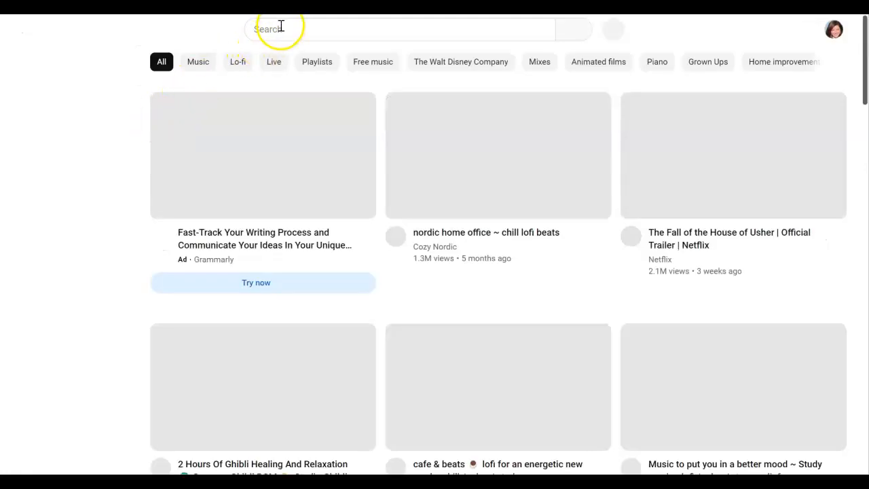
pyautogui.write('bluey')
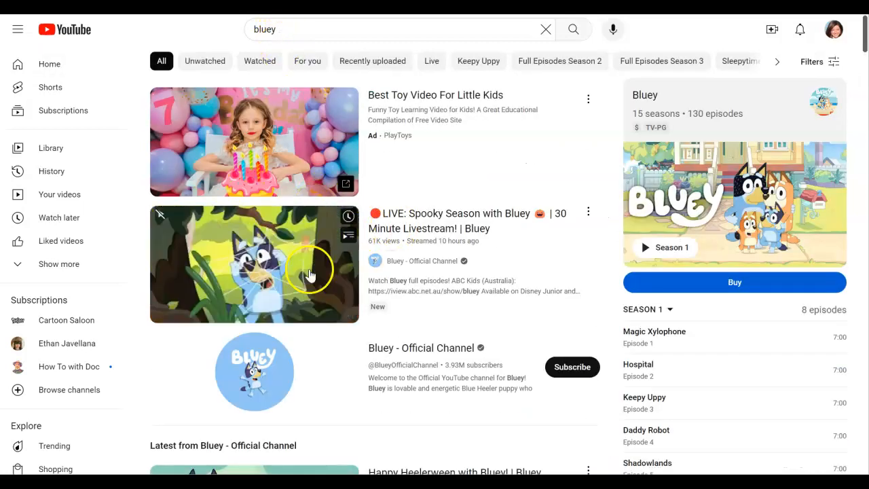
pyautogui.scroll(-3)
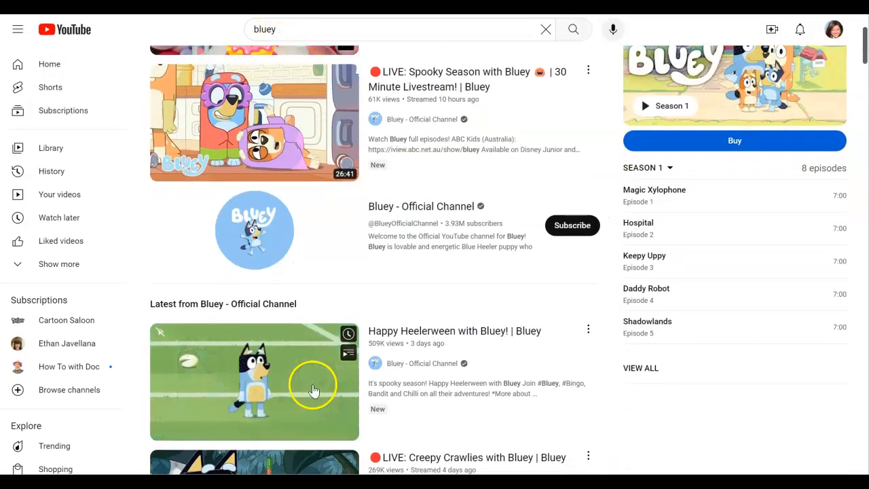
pyautogui.click(314, 390)
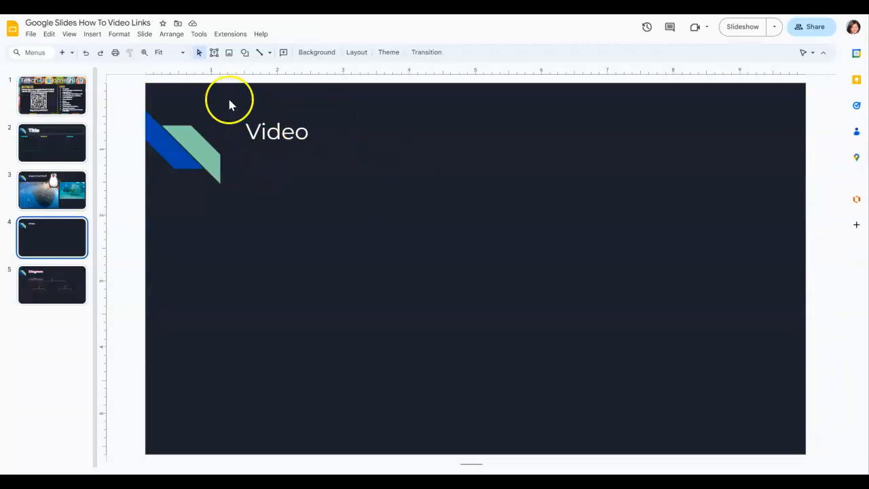
# - Add the YouTube video 'Happy Heelerween with Bluey! | Bluey' by pasting its URL
pyautogui.click(92, 34)
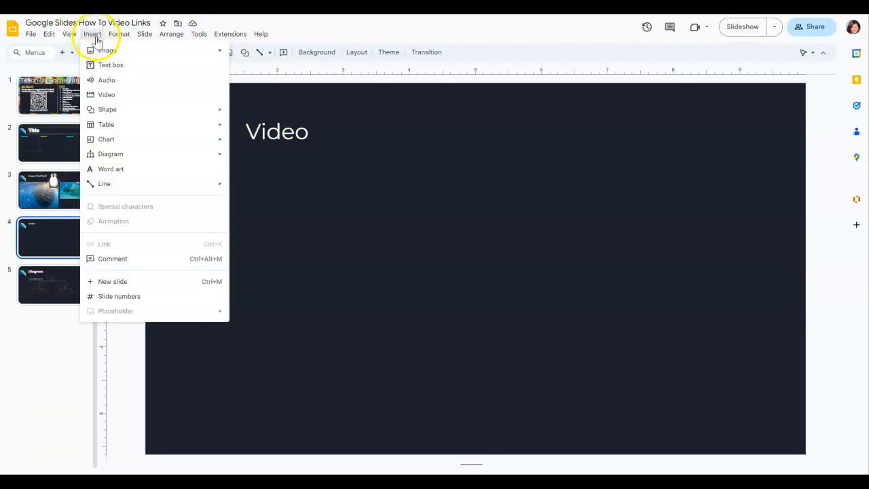
pyautogui.click(106, 94)
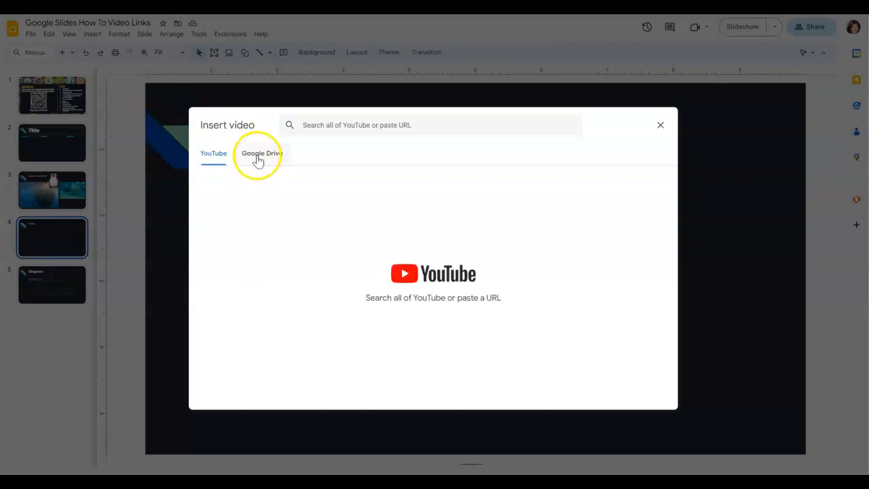
pyautogui.click(262, 152)
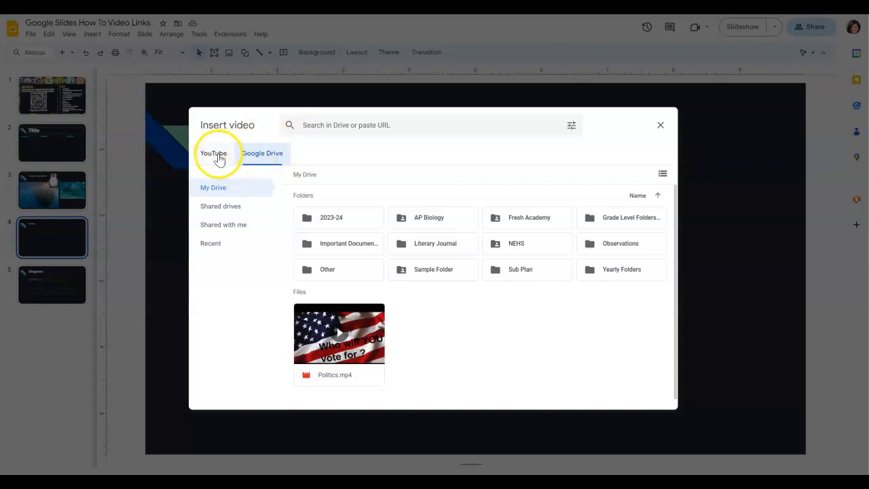
pyautogui.click(213, 153)
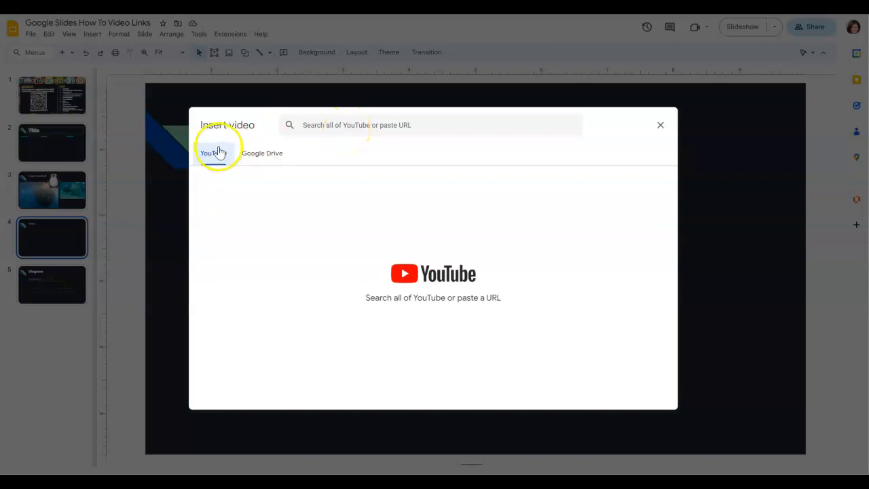
pyautogui.write('https://www.youtube.com/watch?v=Ep0Ud0U8TjQ')
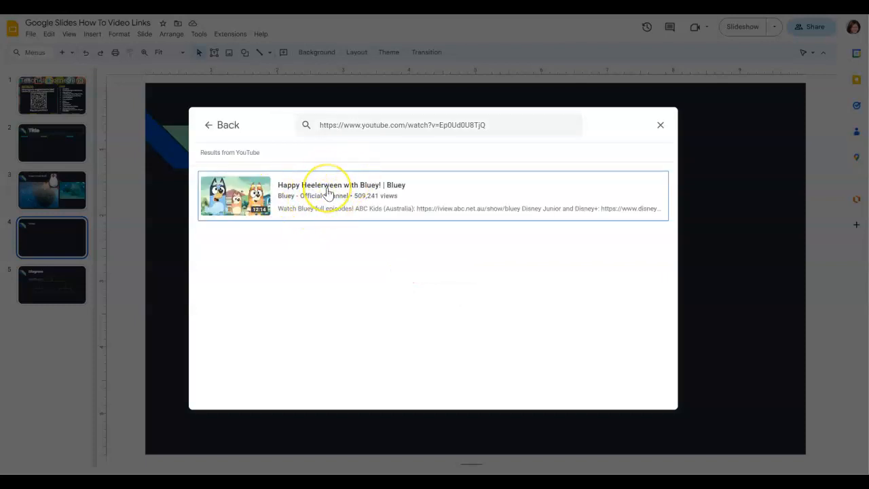
pyautogui.click(330, 195)
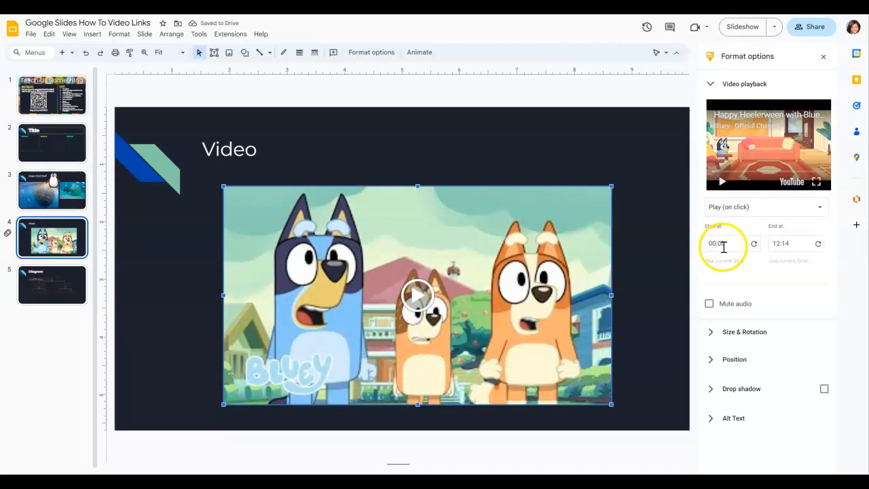
pyautogui.moveTo(696, 304)
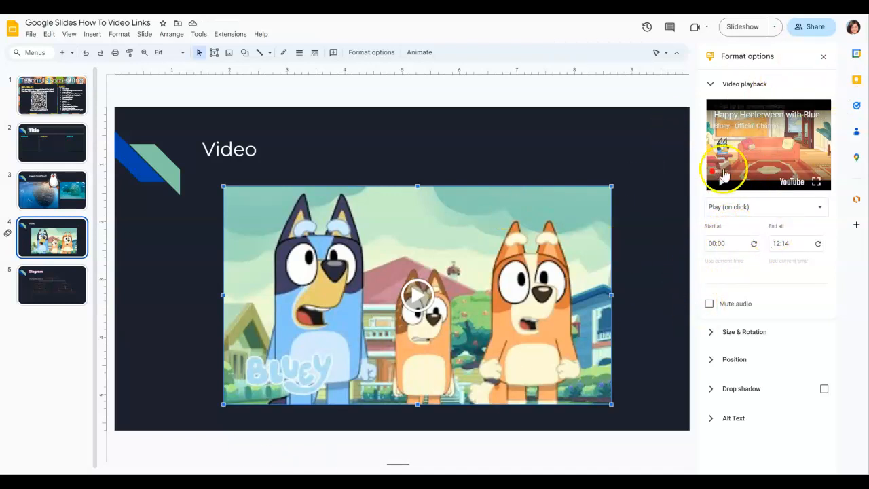
pyautogui.moveTo(397, 279)
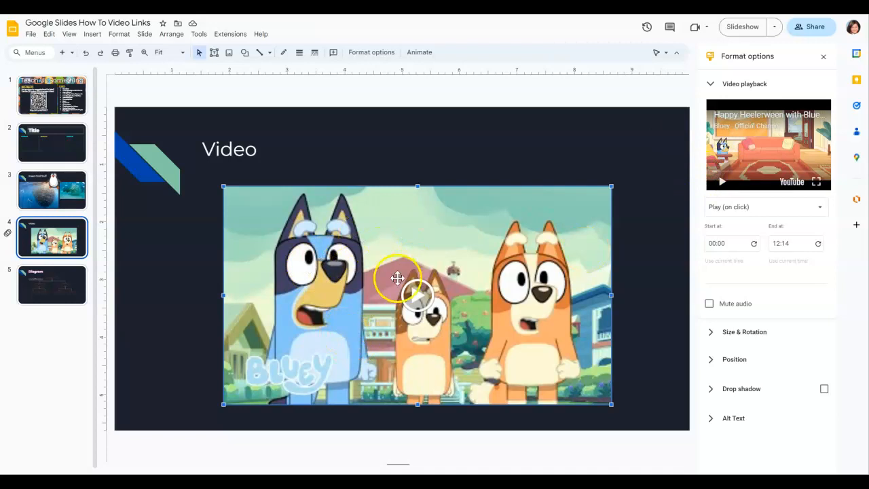
pyautogui.moveTo(258, 285)
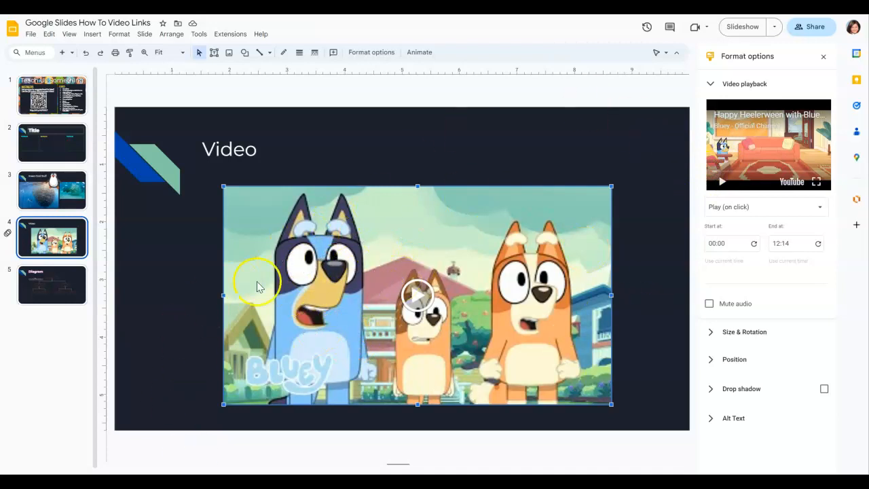
pyautogui.moveTo(346, 248)
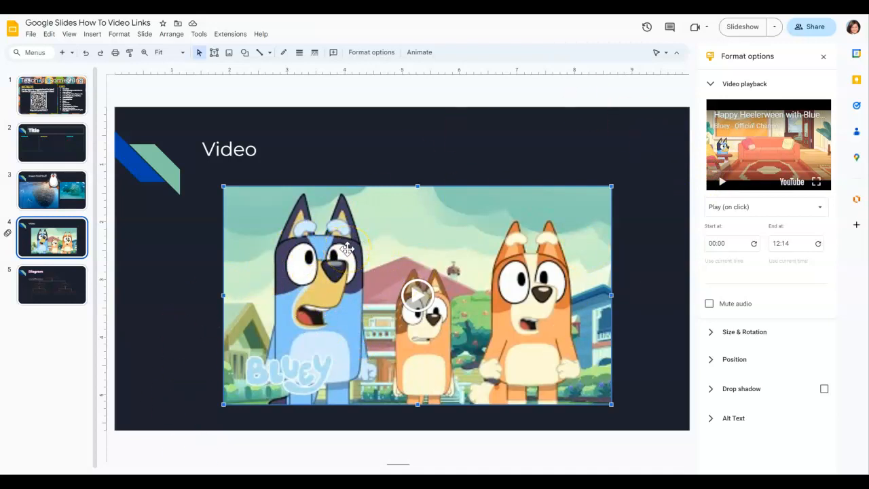
pyautogui.moveTo(194, 309)
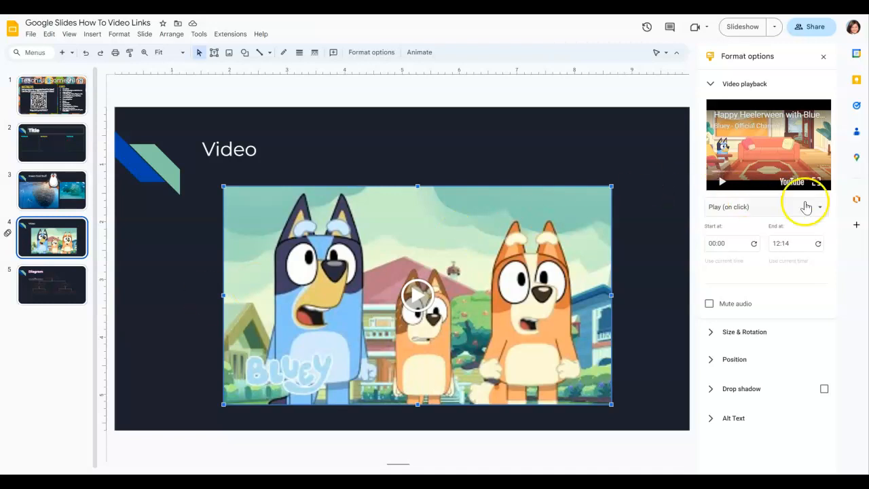
# - Trim the Bluey video playback to start at 01:00 and end at 01:20
pyautogui.click(730, 243)
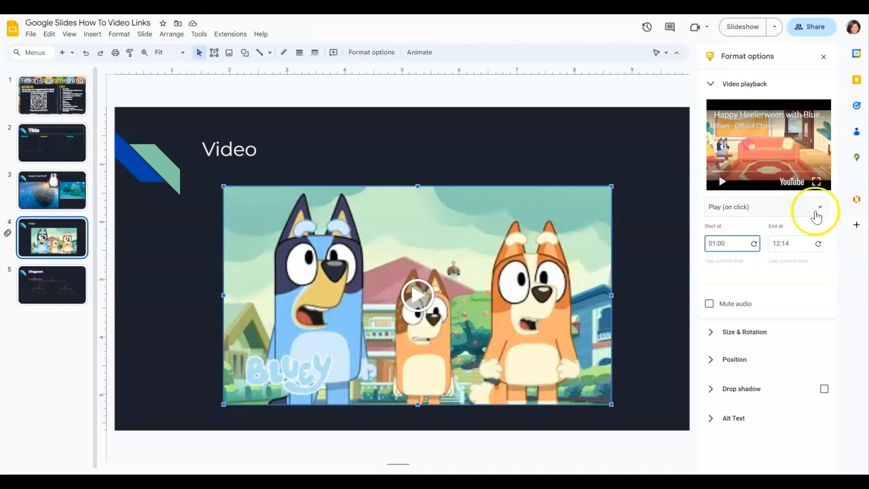
pyautogui.click(791, 243)
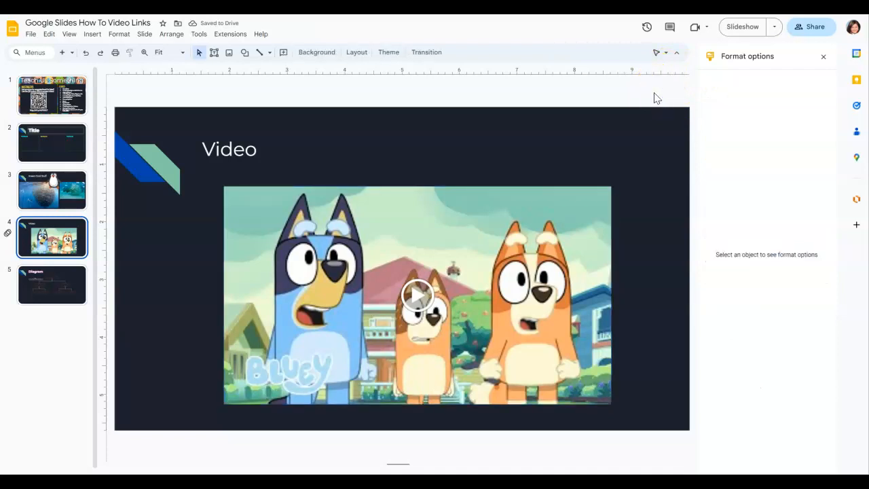
pyautogui.click(417, 296)
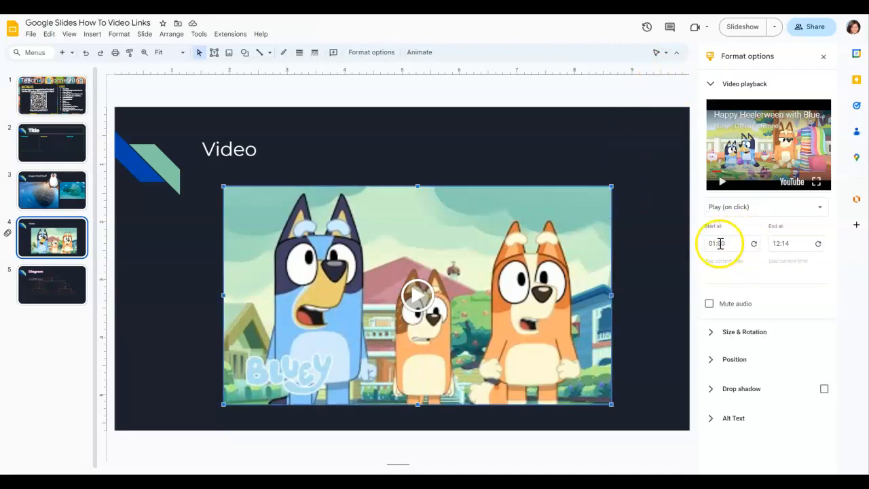
pyautogui.click(791, 243)
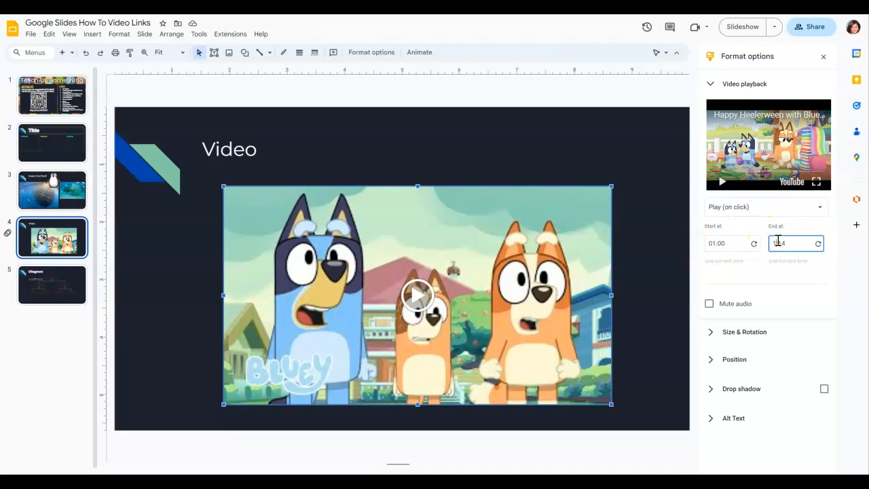
pyautogui.write('1:20')
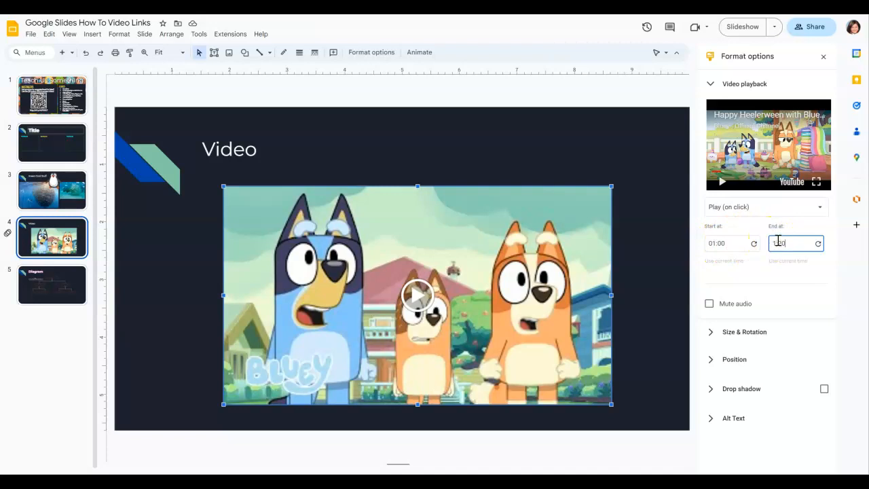
pyautogui.write('01:20')
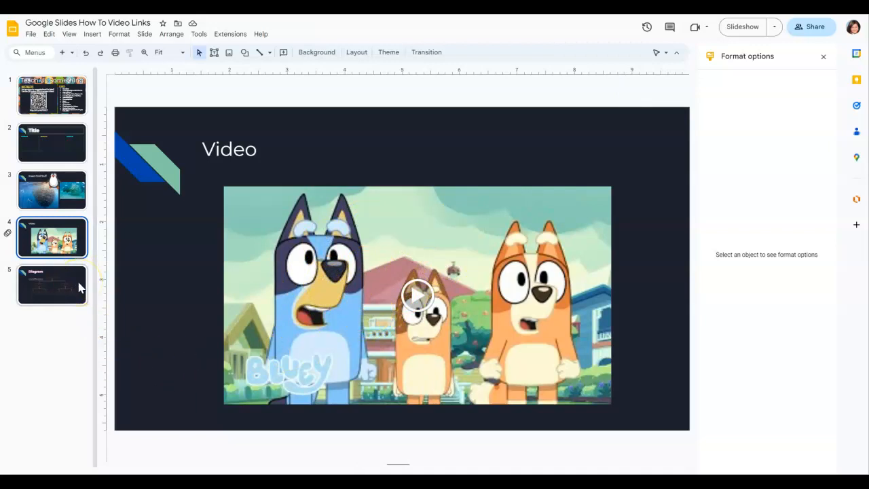
# - Review slides 3–5, then add a title-only slide titled 'Diagram'
pyautogui.click(52, 189)
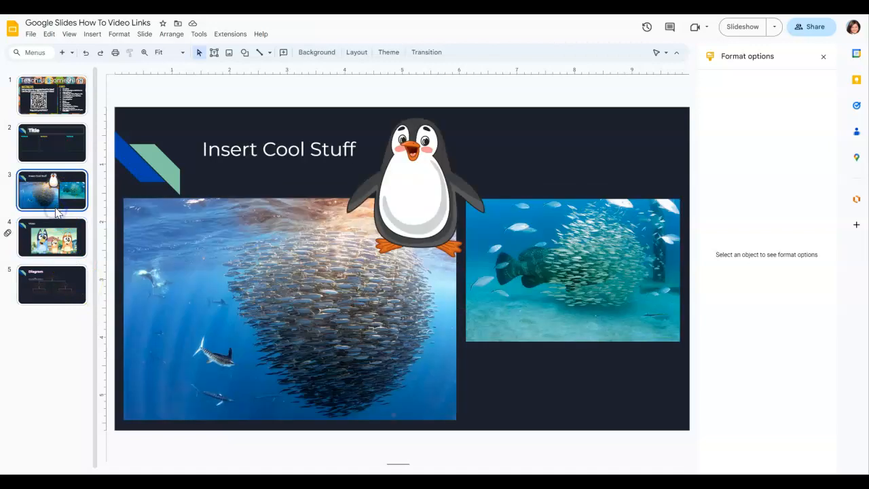
pyautogui.click(52, 237)
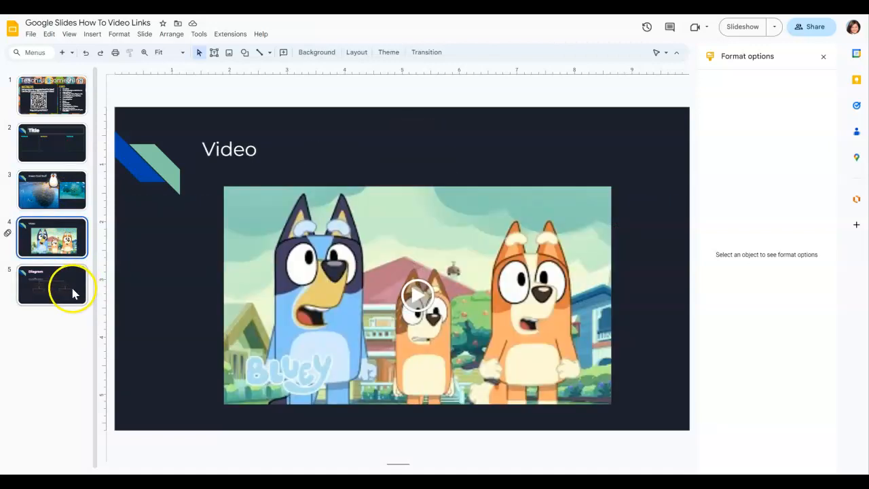
pyautogui.click(51, 284)
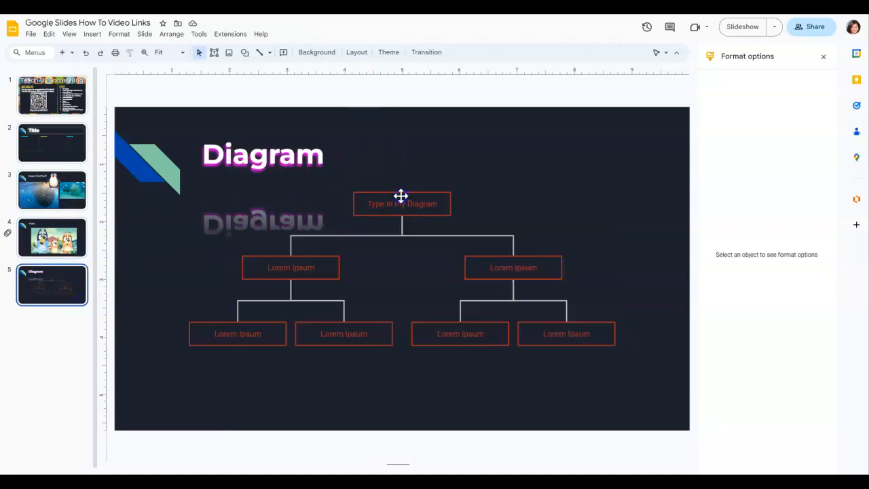
pyautogui.click(402, 204)
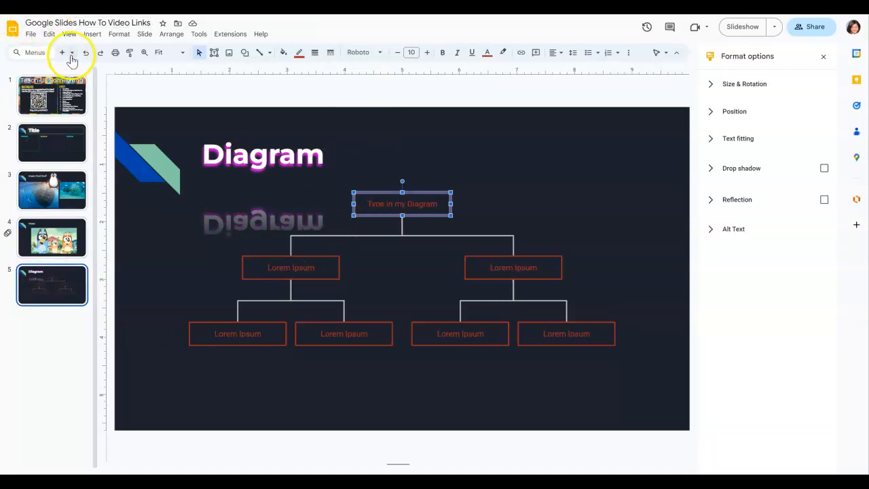
pyautogui.click(72, 53)
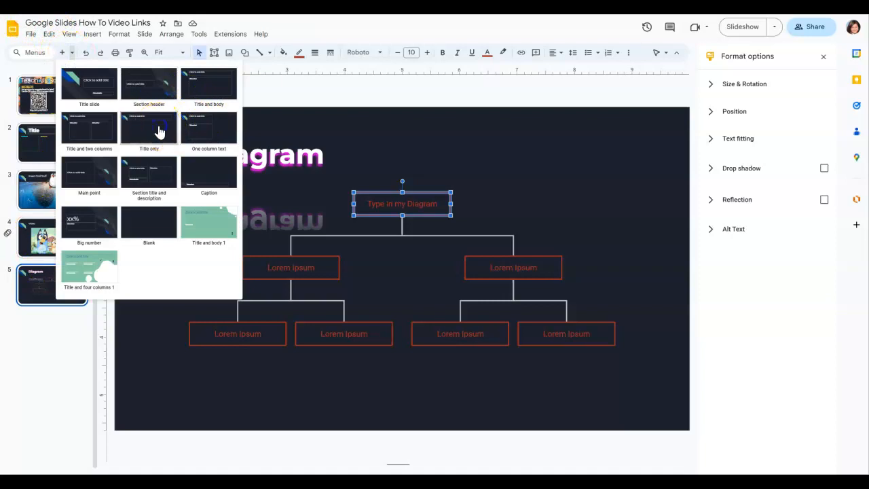
pyautogui.click(149, 127)
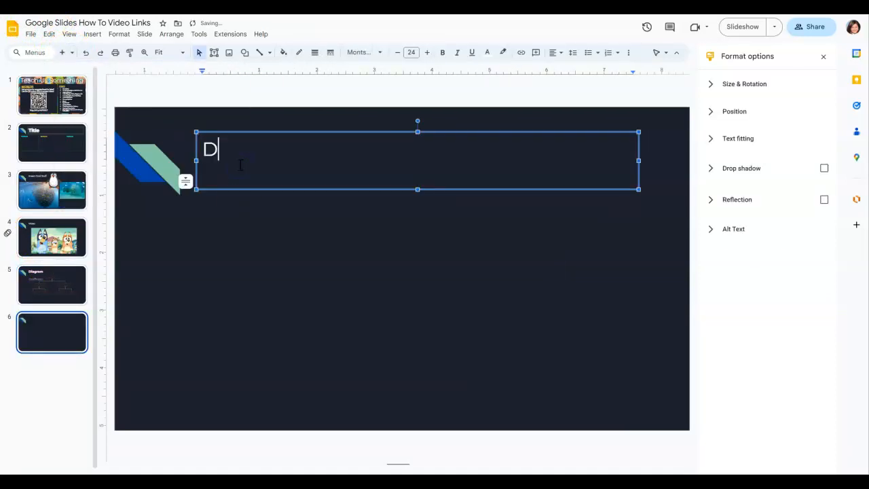
pyautogui.write('iagram')
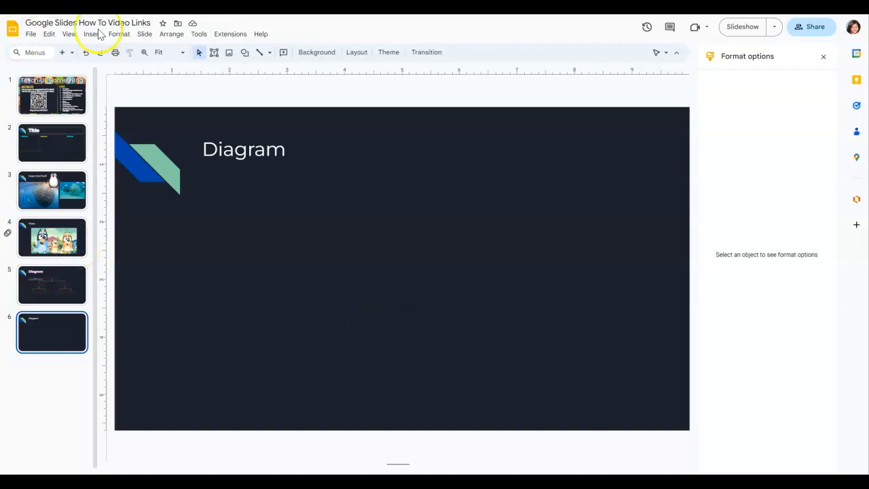
# - Insert a purple three-step triangle cycle diagram, then return to the hierarchy Diagram slide
pyautogui.click(92, 34)
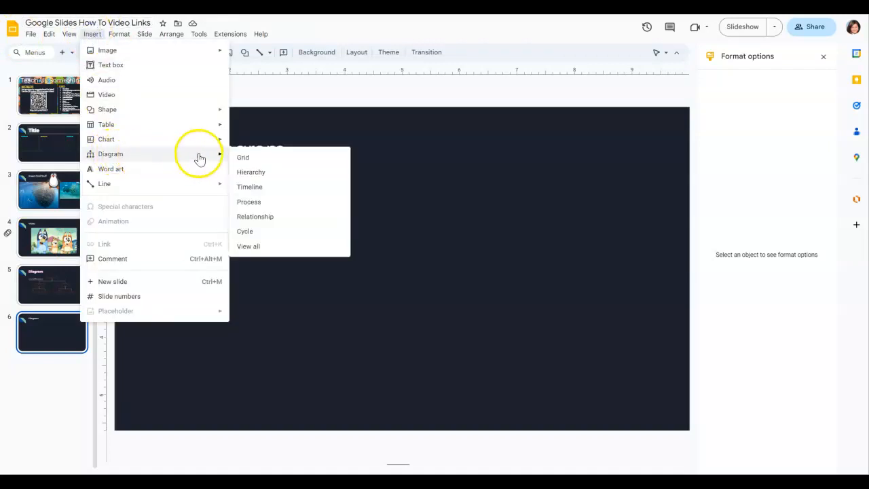
pyautogui.moveTo(261, 234)
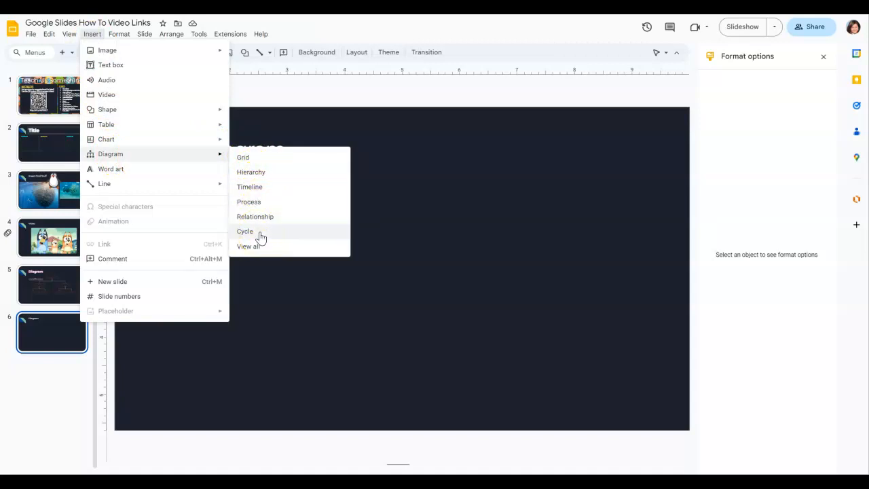
pyautogui.click(244, 231)
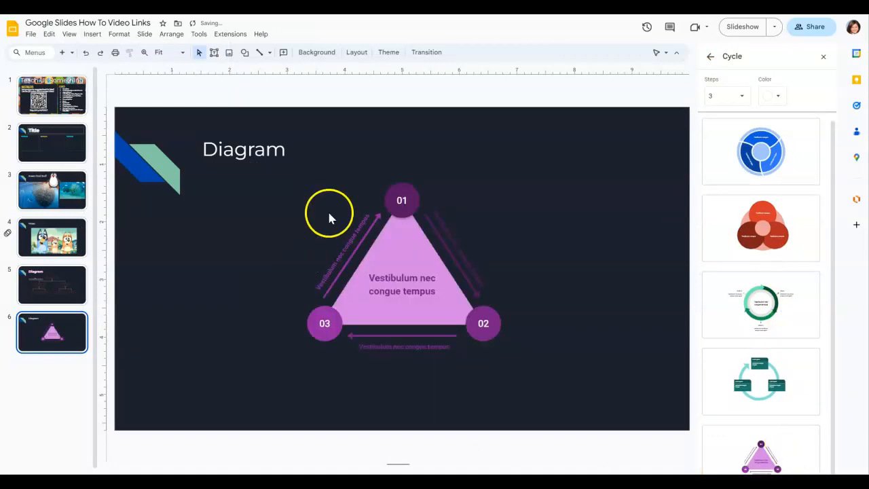
pyautogui.moveTo(444, 336)
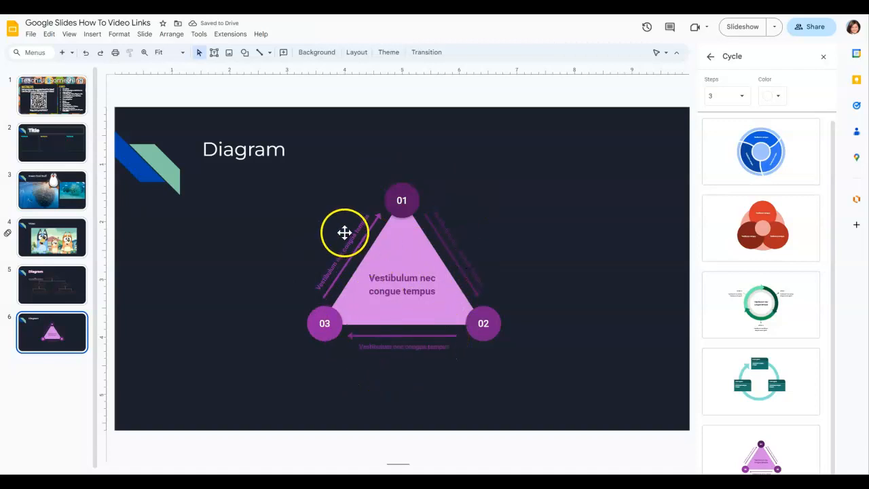
pyautogui.click(345, 232)
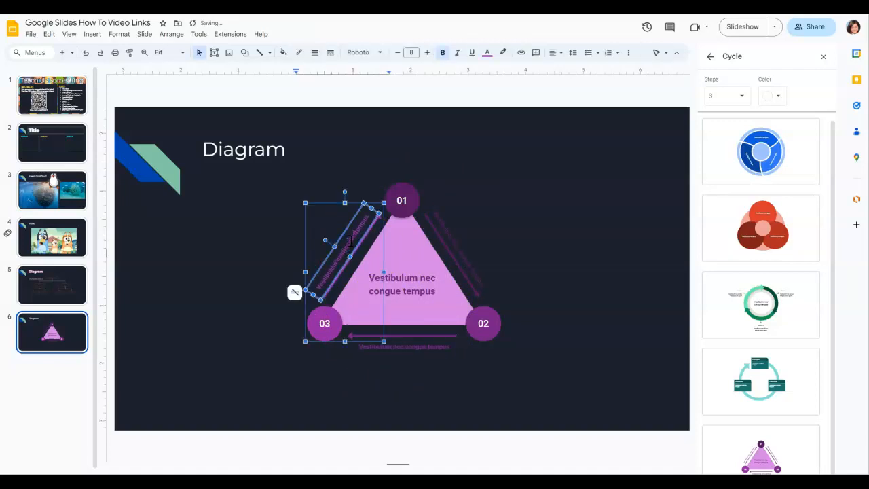
pyautogui.moveTo(461, 340)
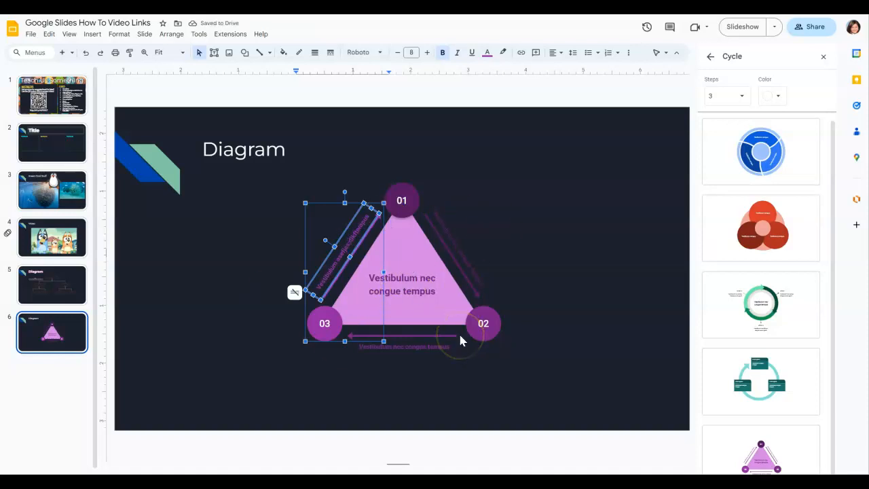
pyautogui.click(52, 284)
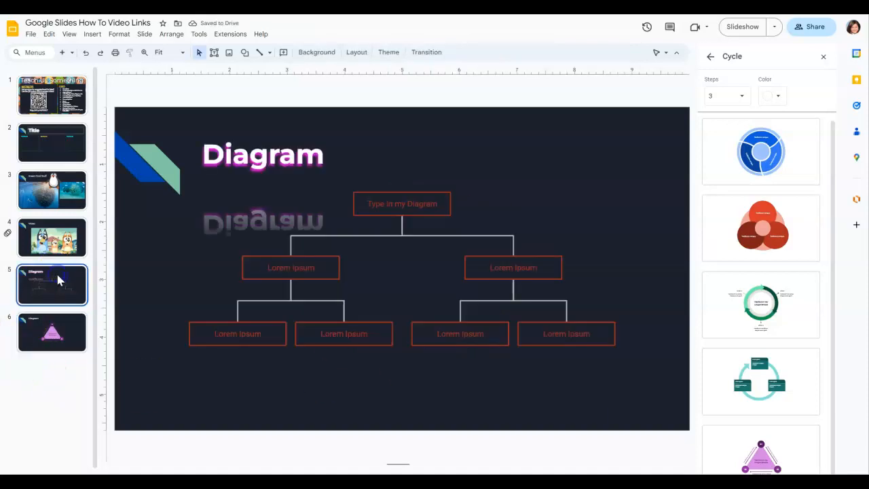